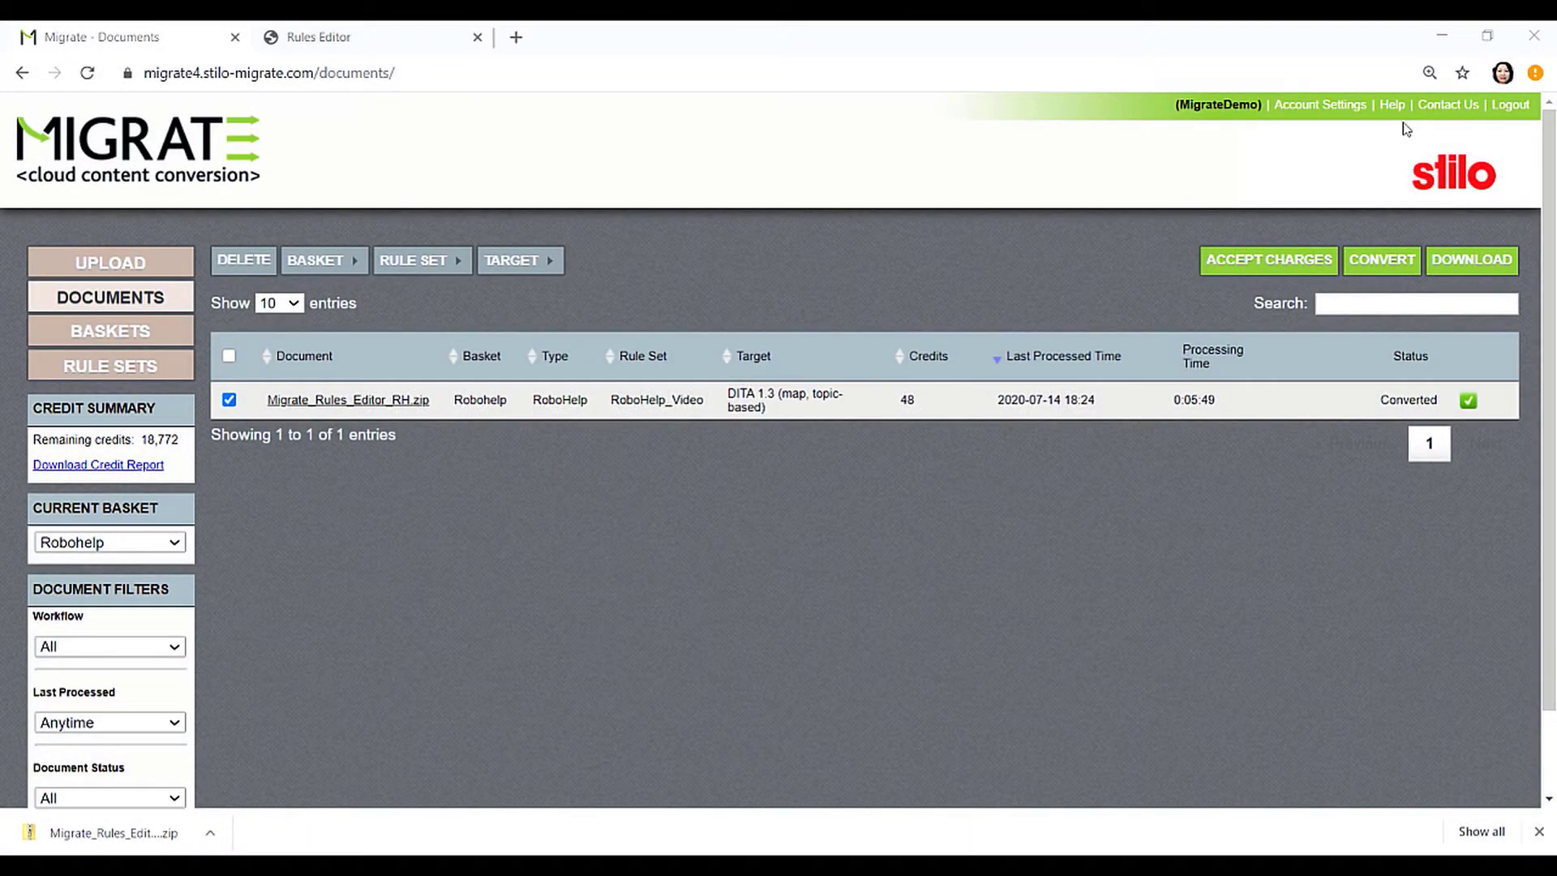
Open the Guide to Migrate 3.2.0 from the header Help link.
left_click(1392, 104)
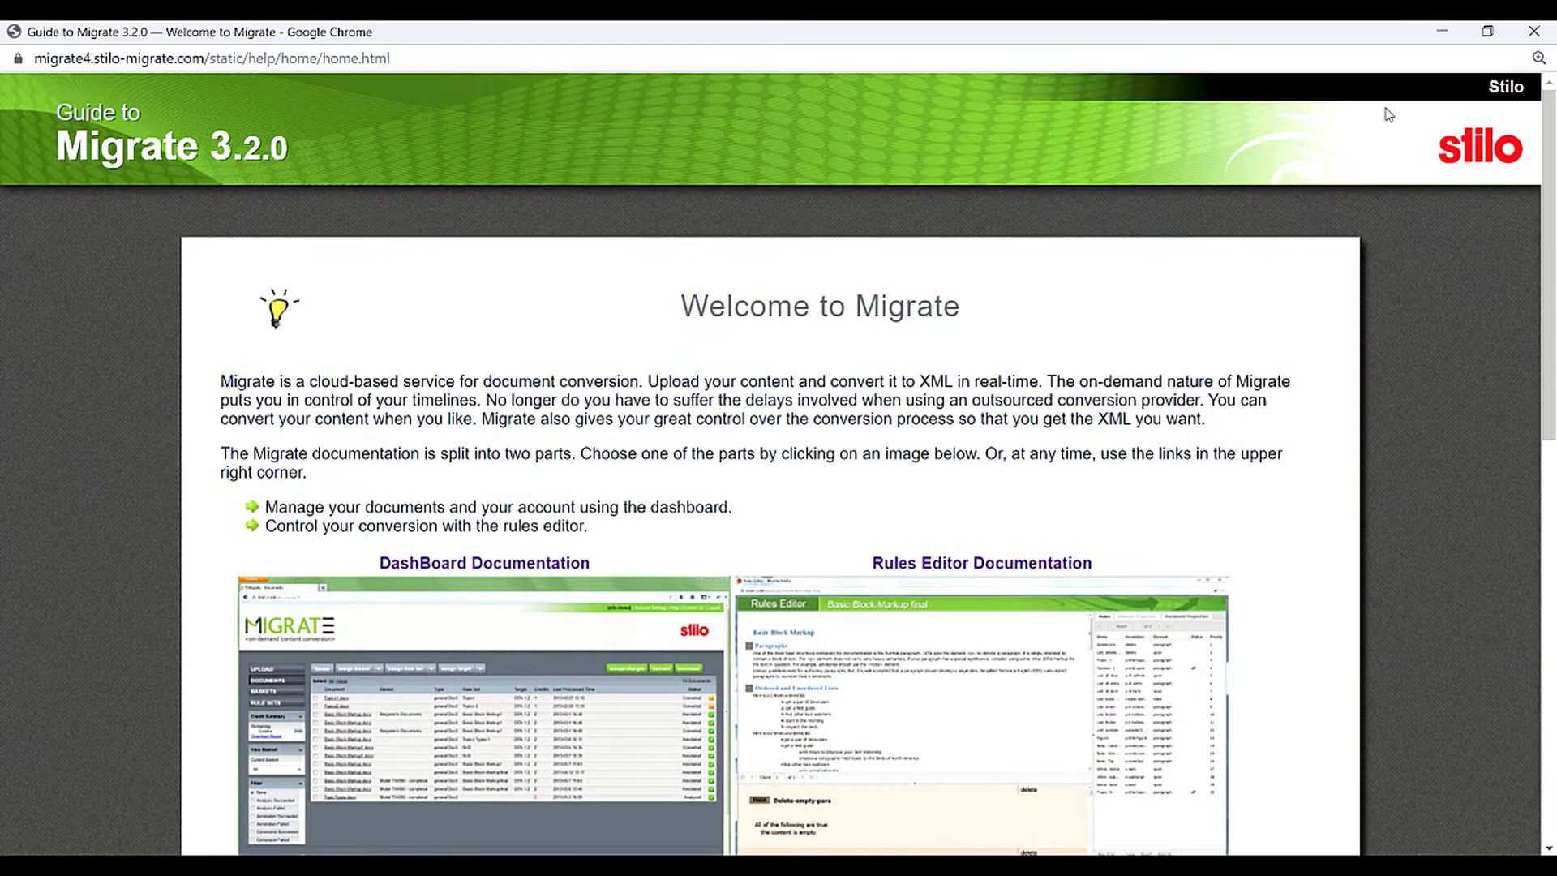
mouse_move(586, 556)
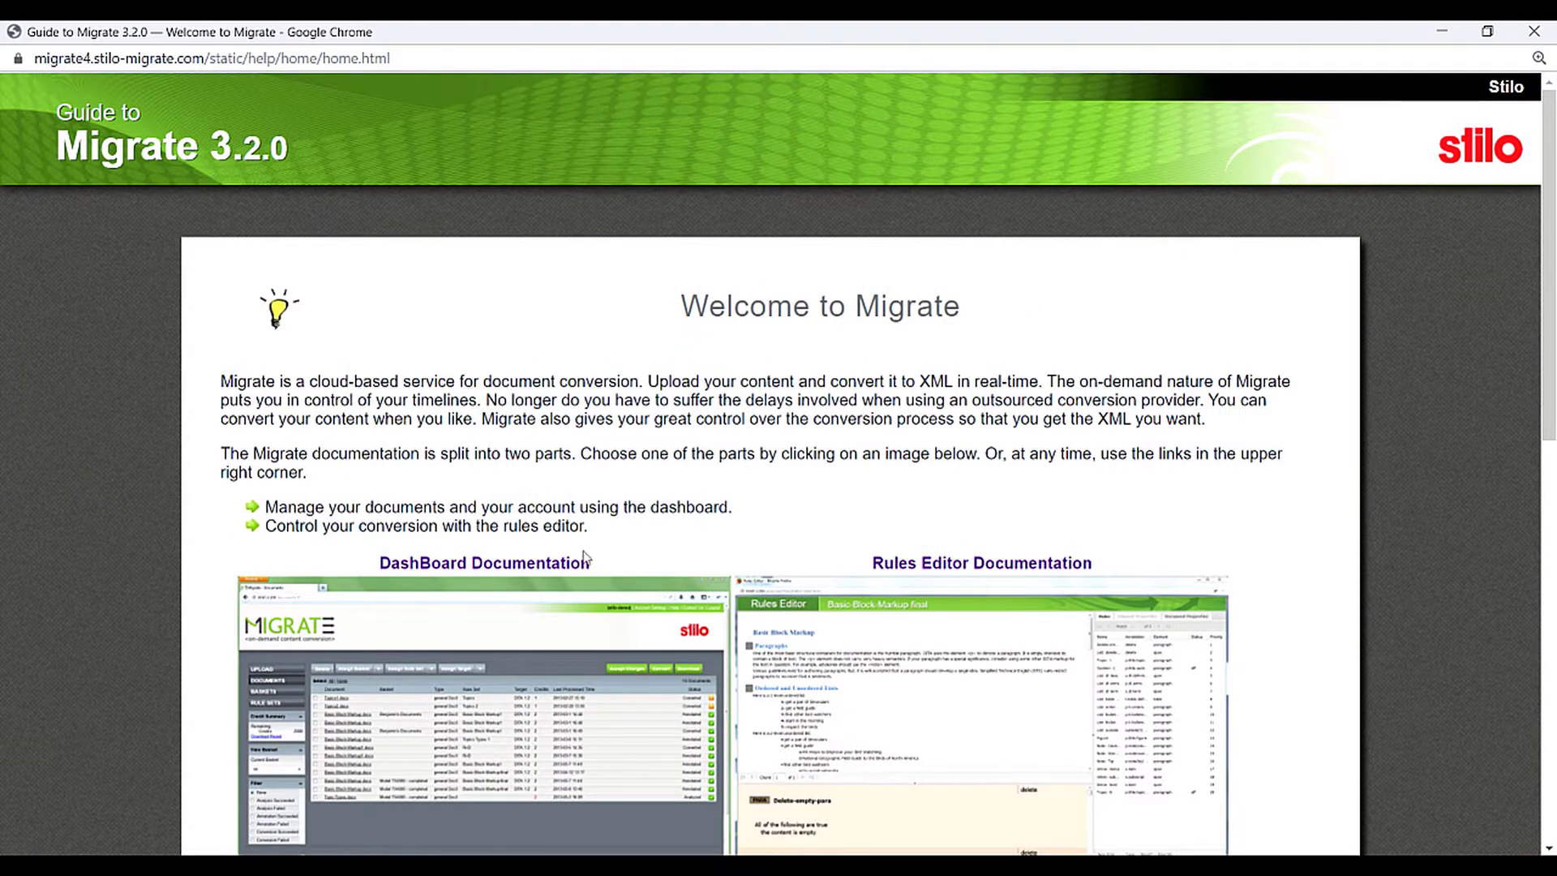
mouse_move(589, 563)
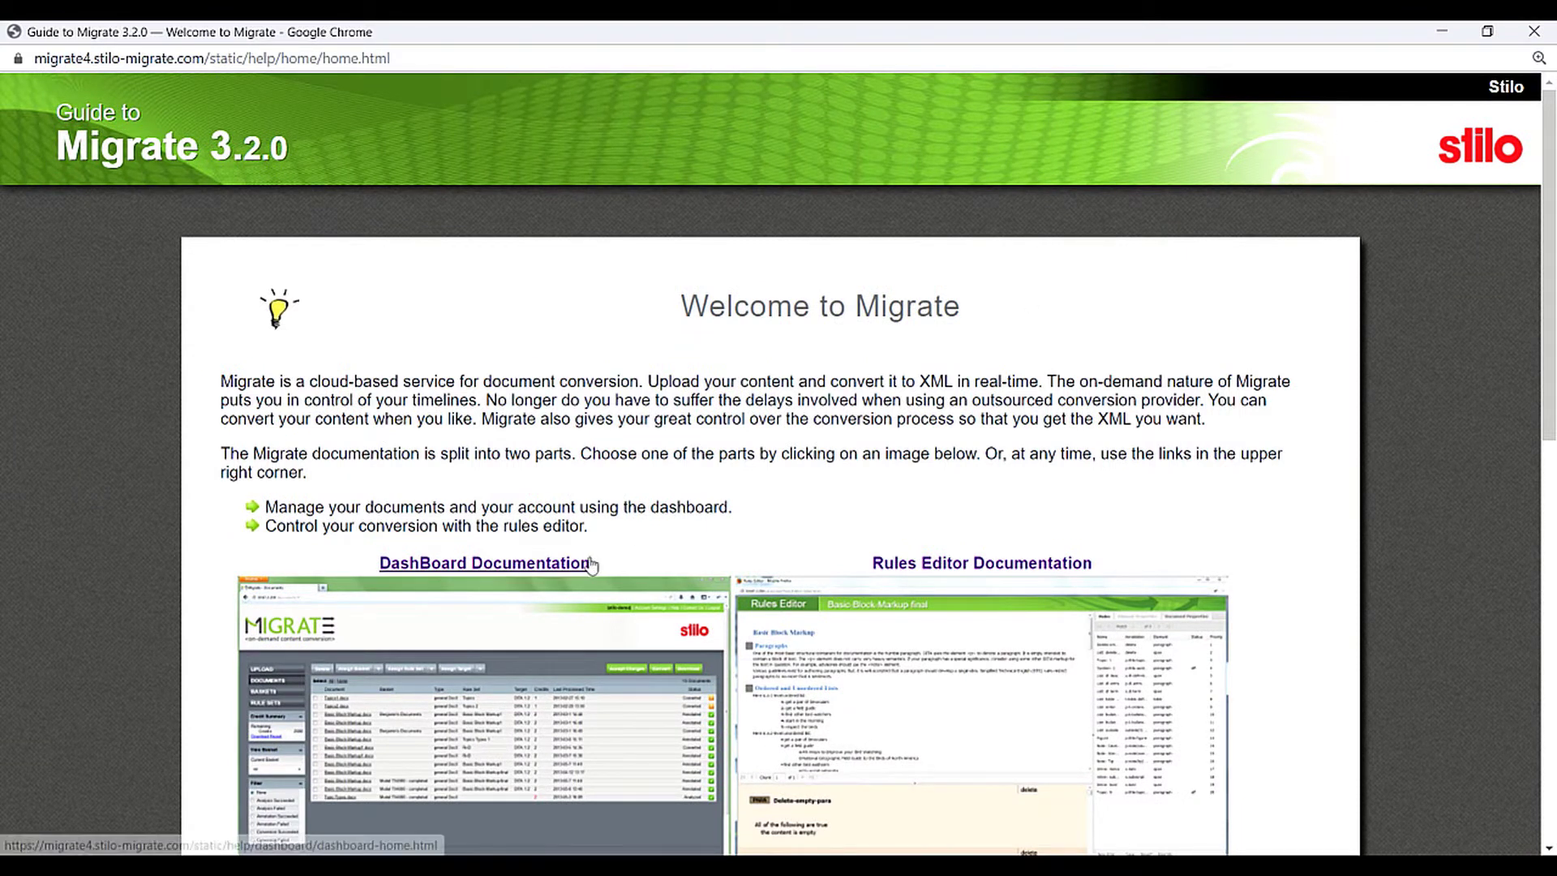
mouse_move(993, 569)
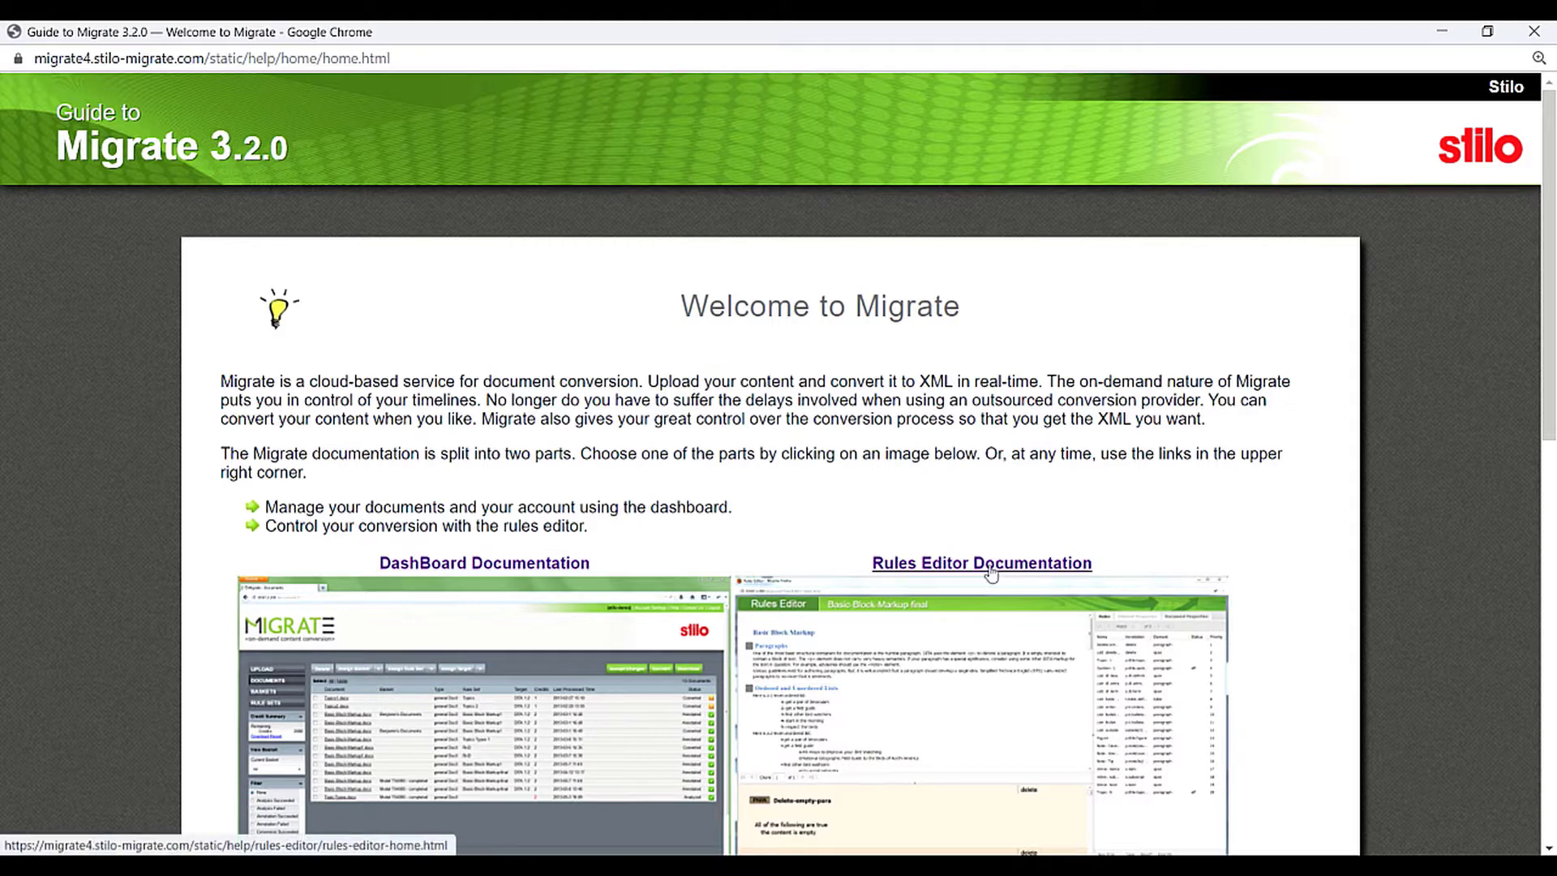
Open the Rules Editor Documentation, then switch to its source RoboHelp project.
left_click(982, 563)
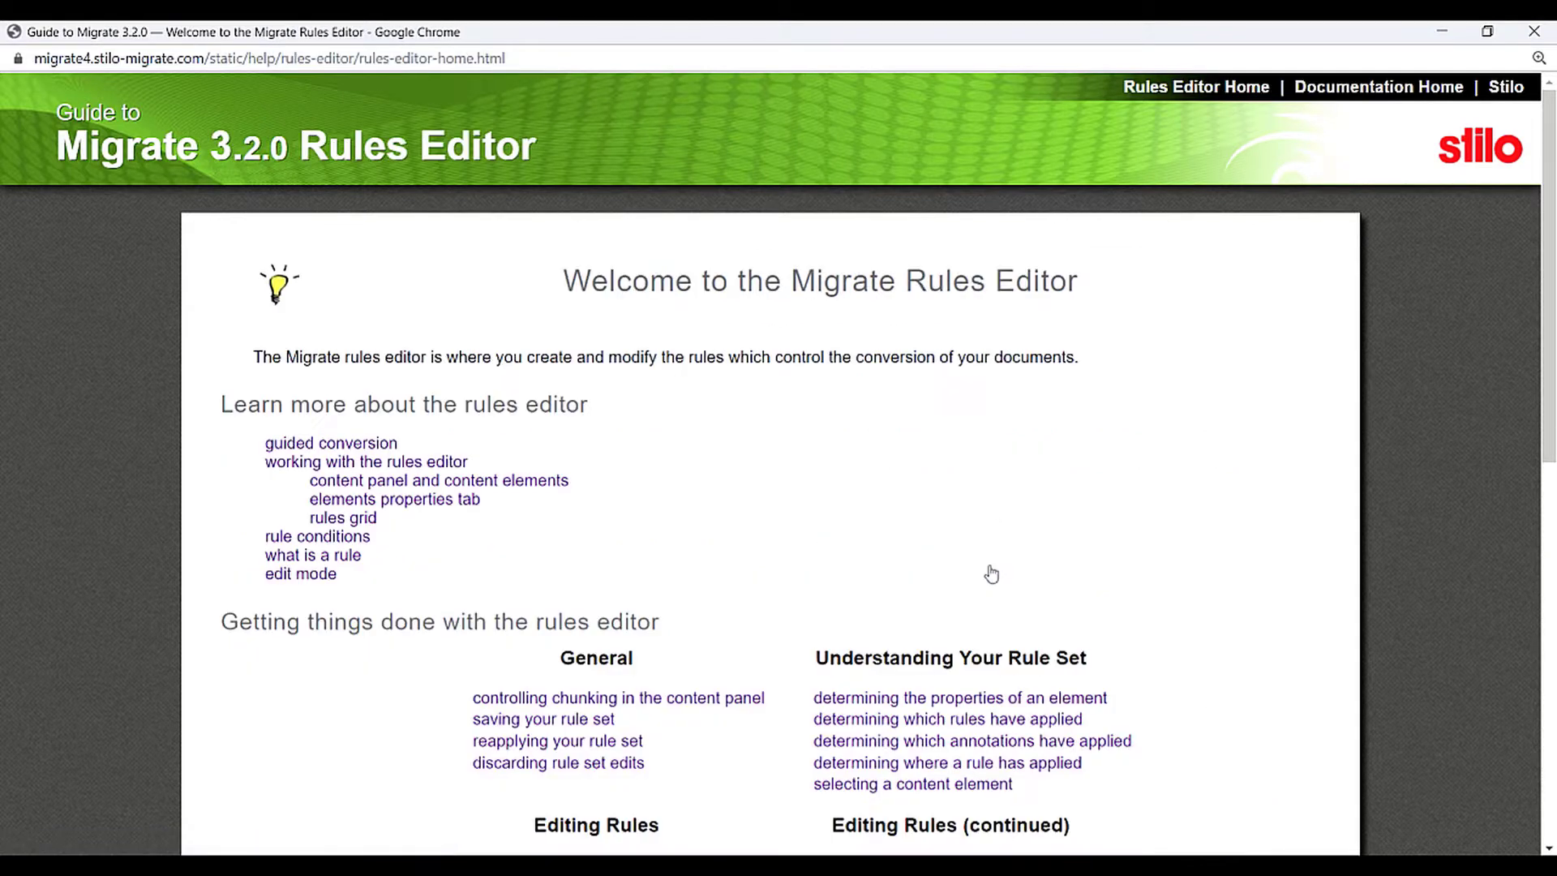
mouse_move(983, 571)
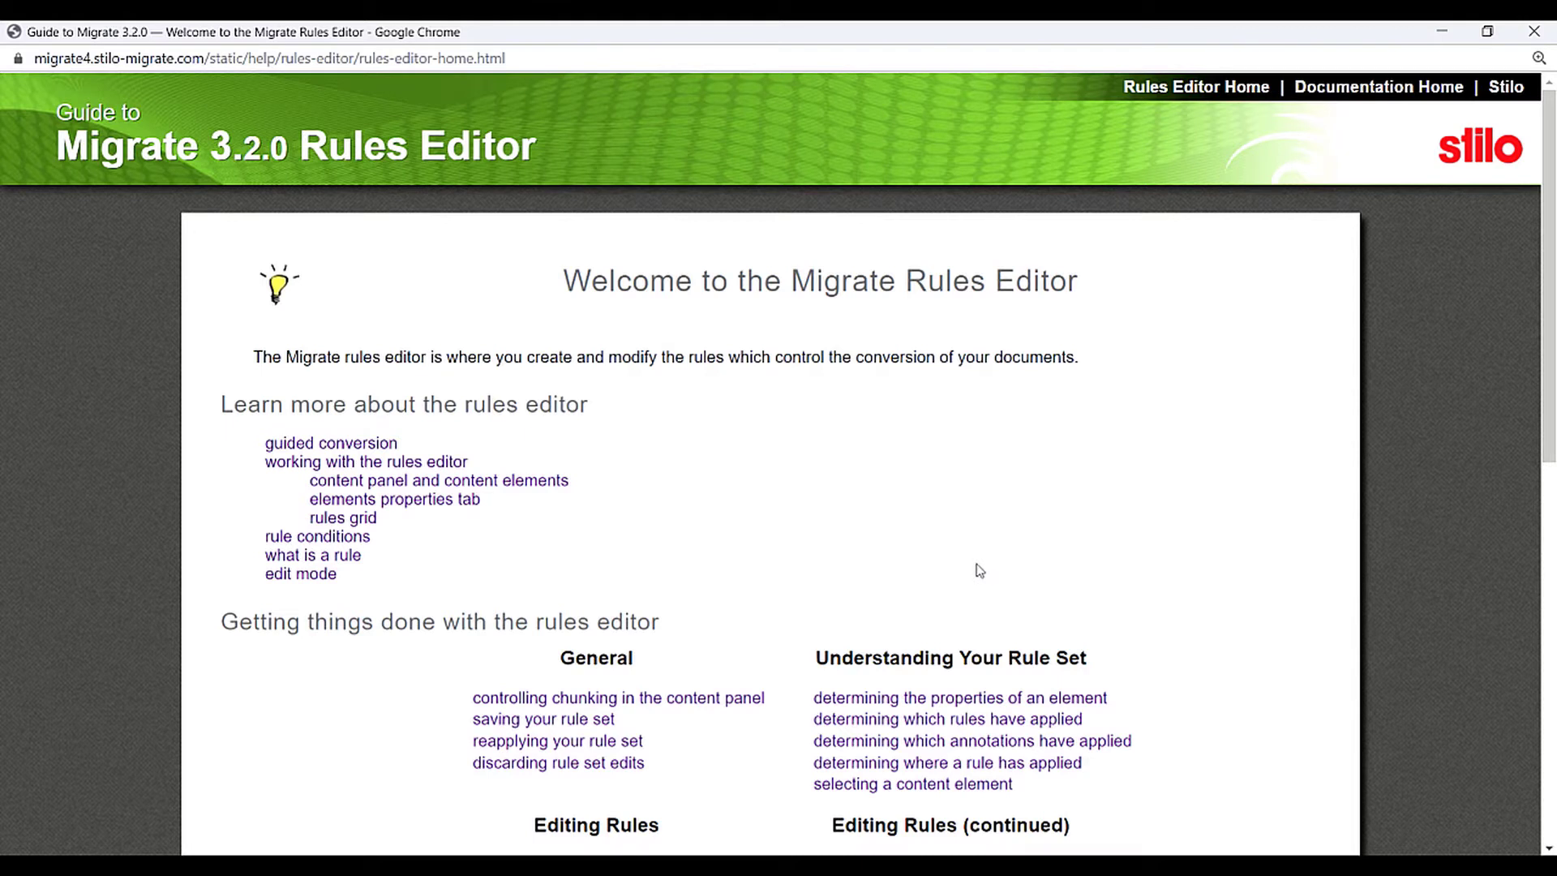
mouse_move(775, 594)
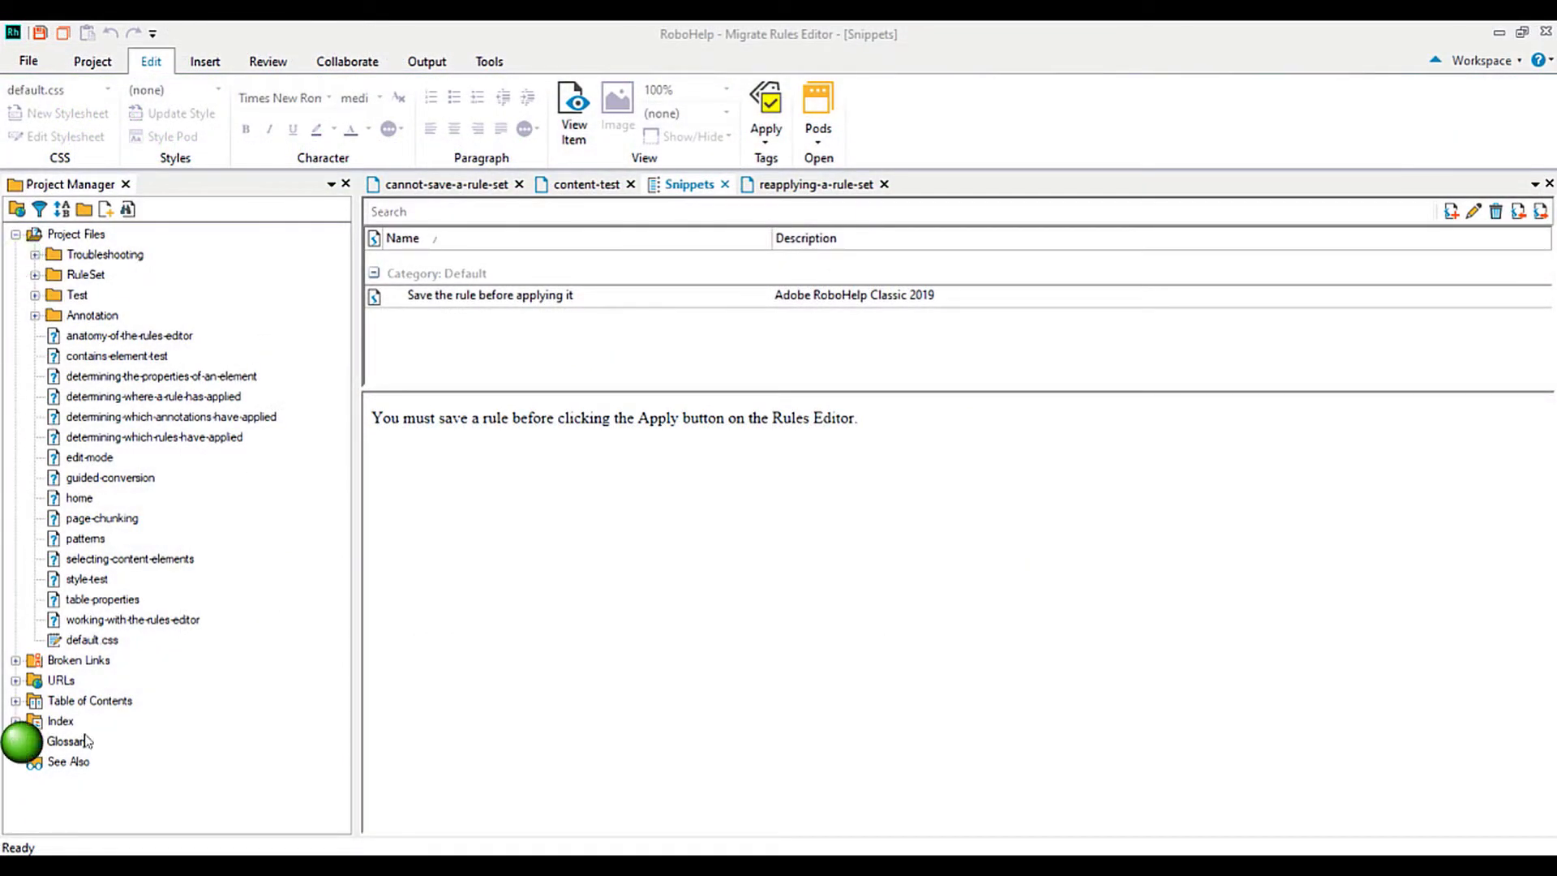
left_click(585, 184)
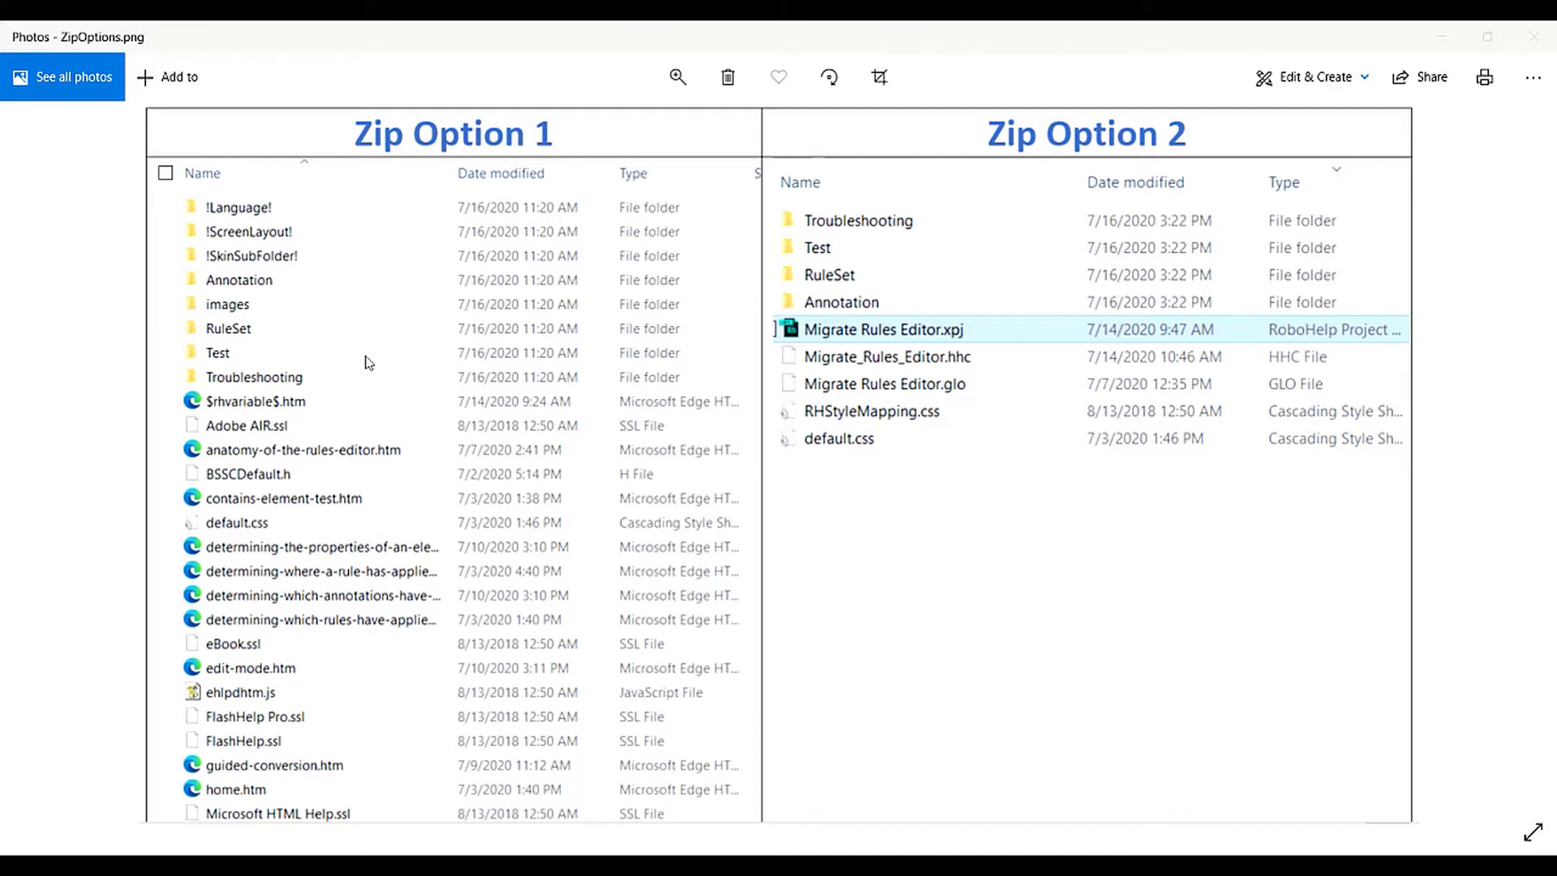
mouse_move(1083, 209)
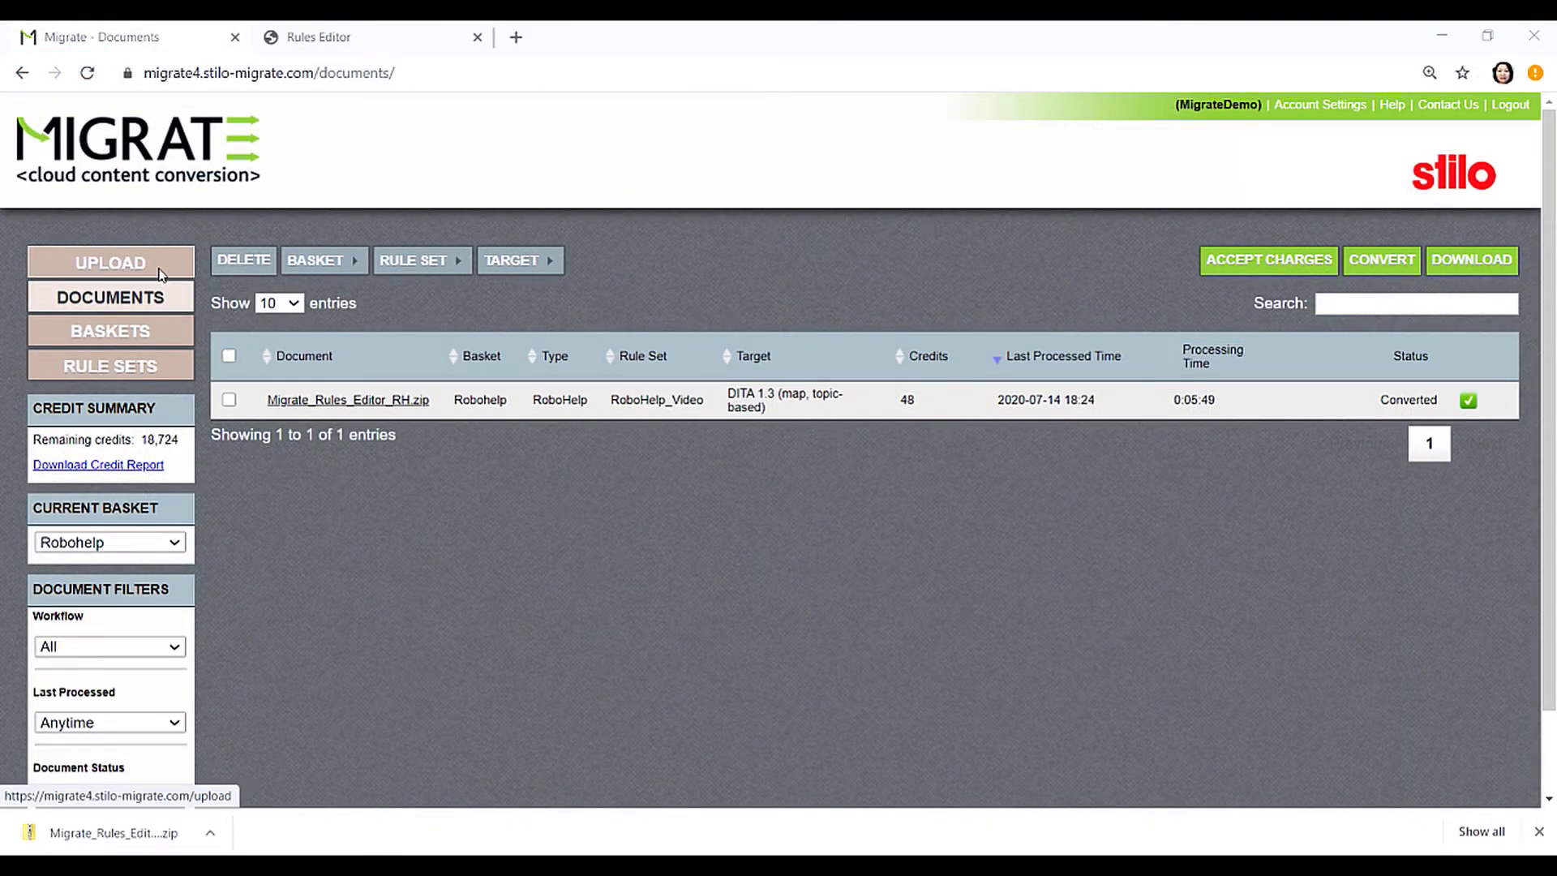
Upload Migrate_Rules_Editor_RH.zip with the RoboHelp importer selected.
left_click(111, 263)
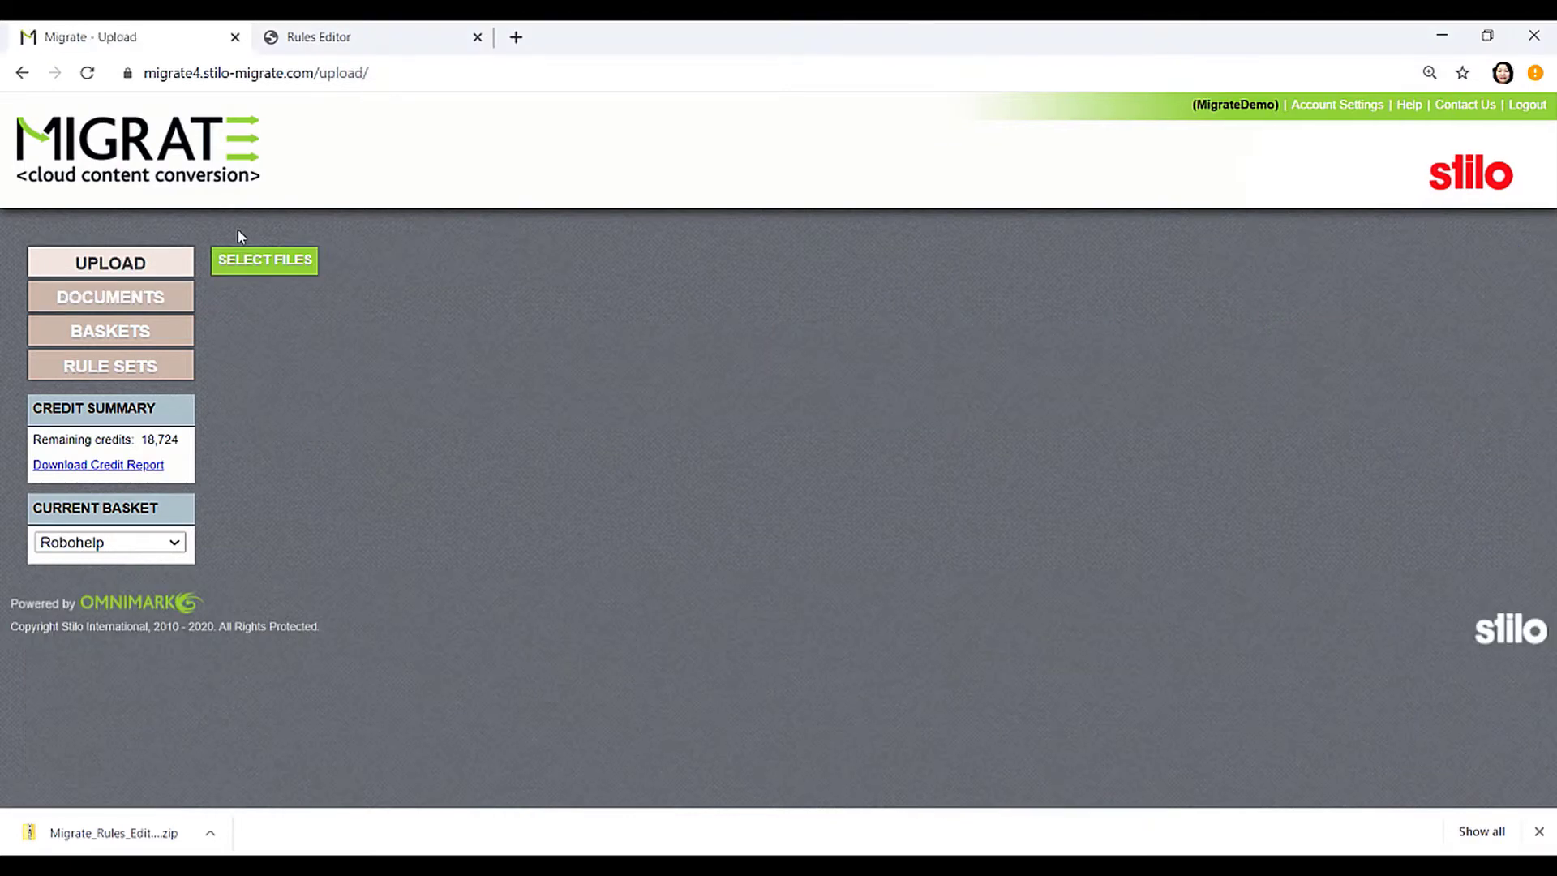
left_click(264, 260)
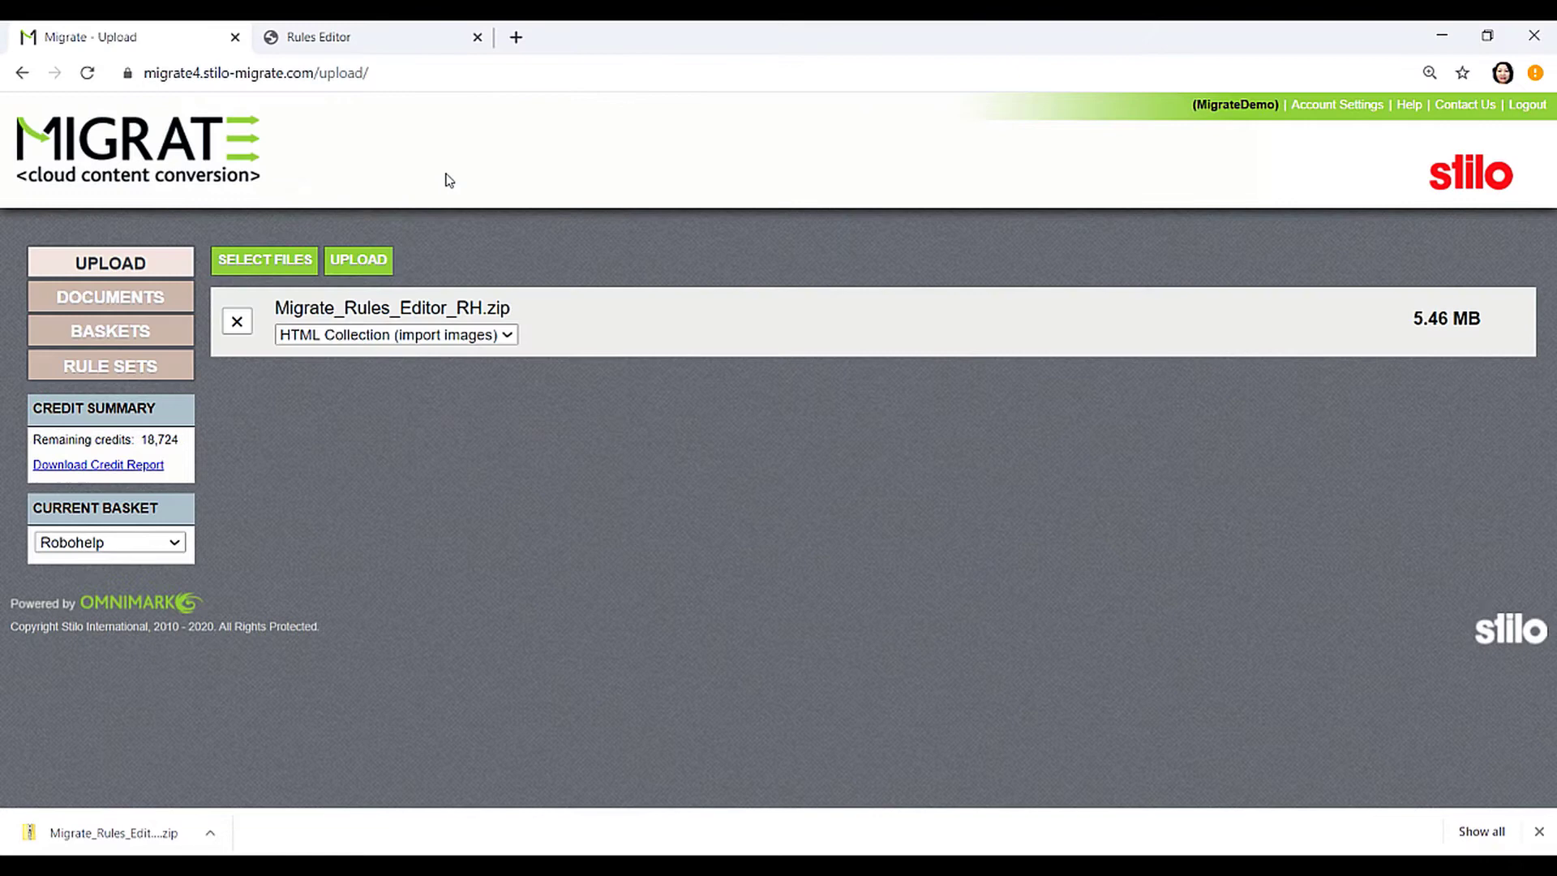
left_click(394, 334)
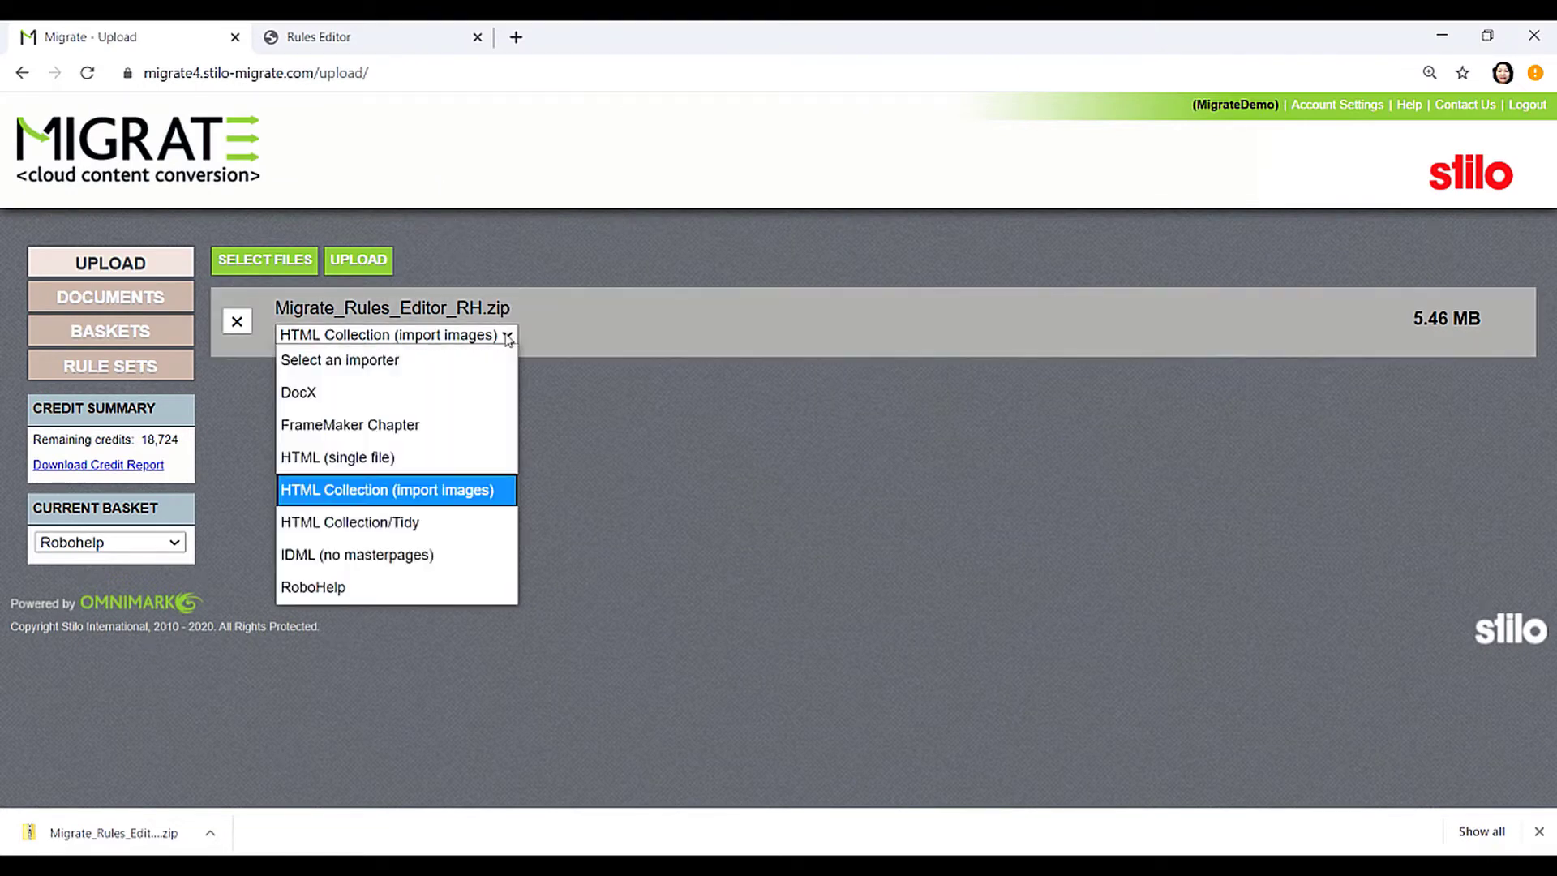
left_click(313, 588)
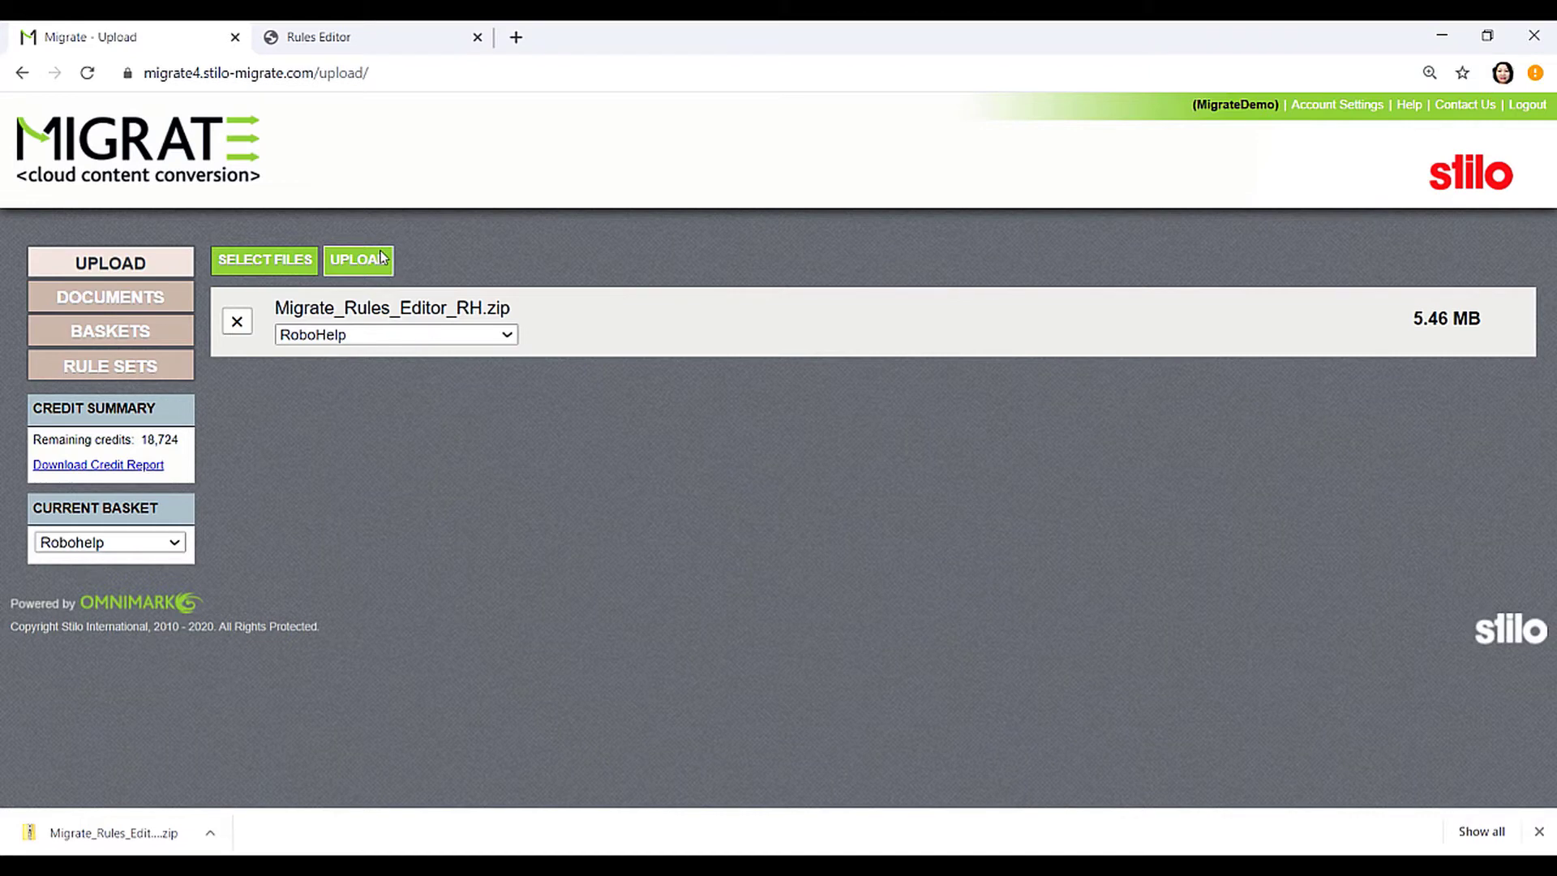
left_click(358, 259)
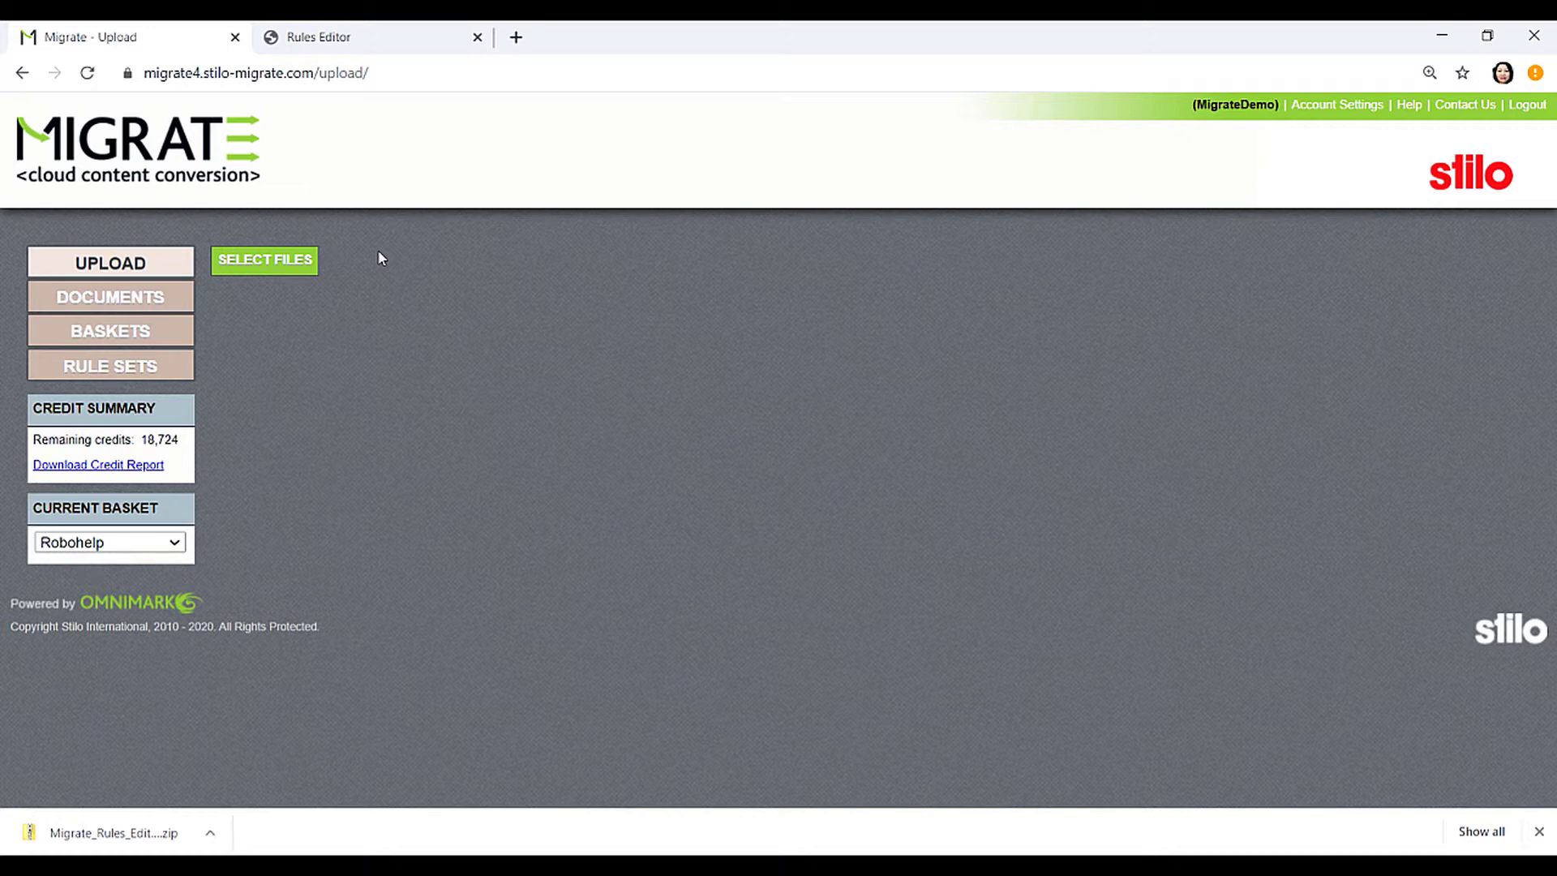
mouse_move(188, 305)
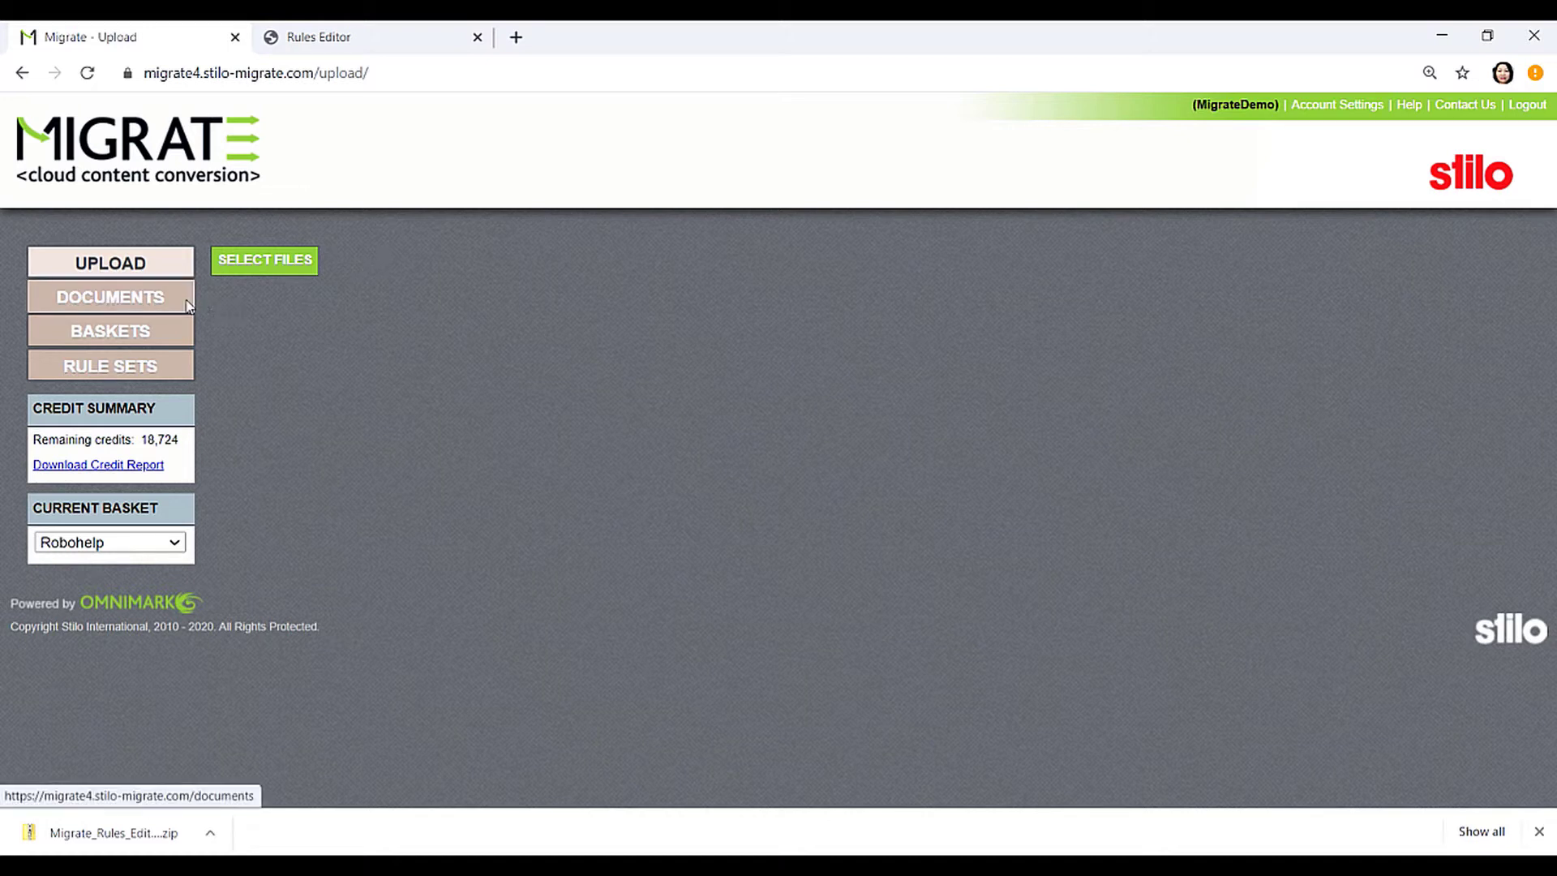
From the Documents list, open the Document Details of the new Migrate_Rules_Editor_RH.zip.
left_click(110, 297)
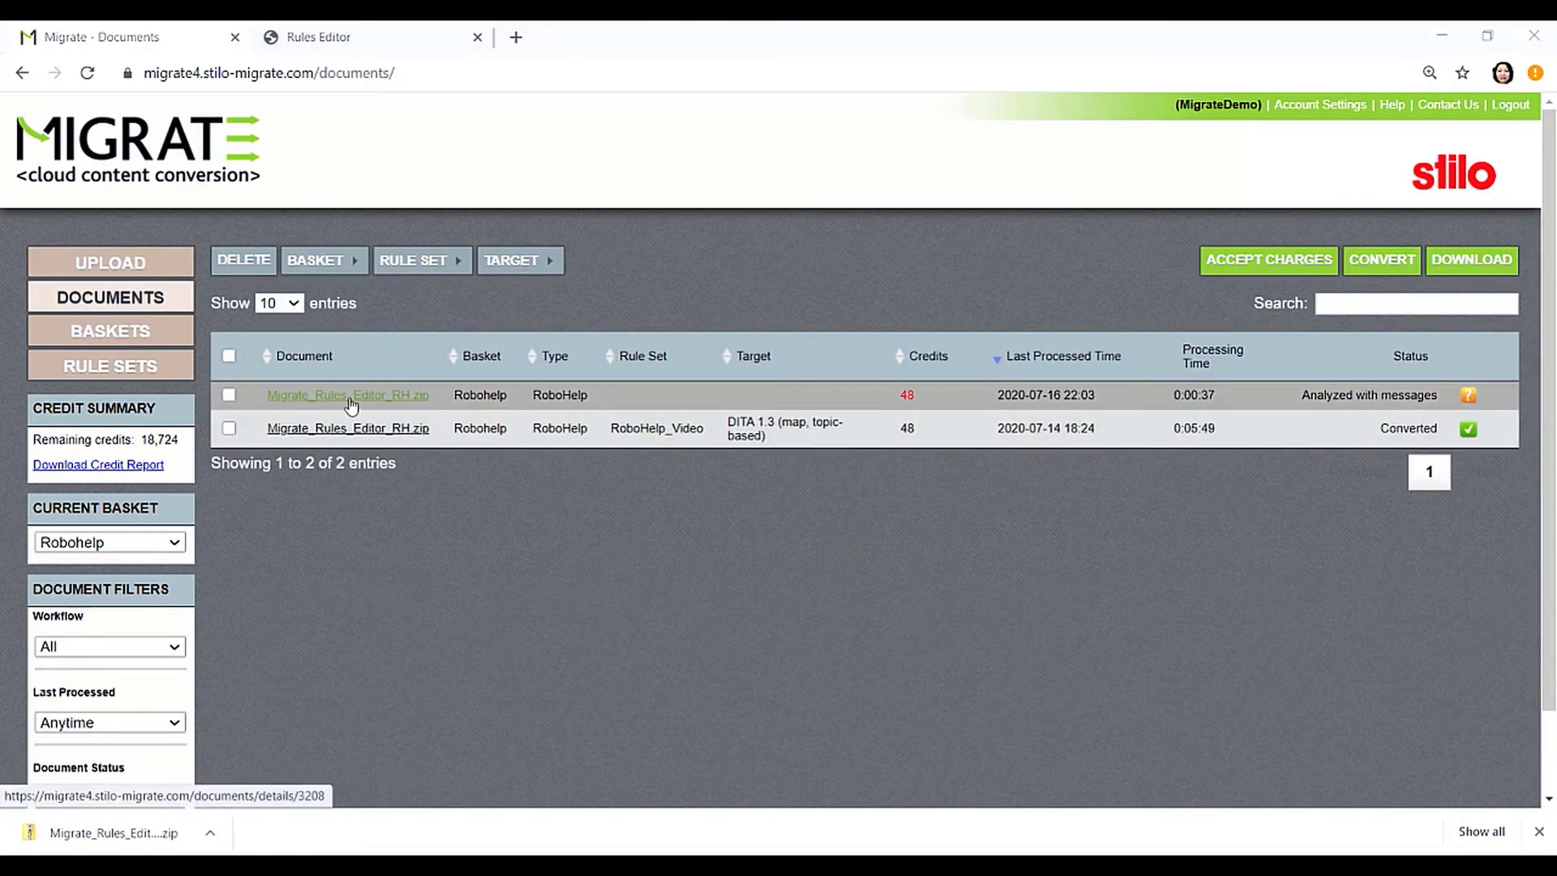
left_click(347, 394)
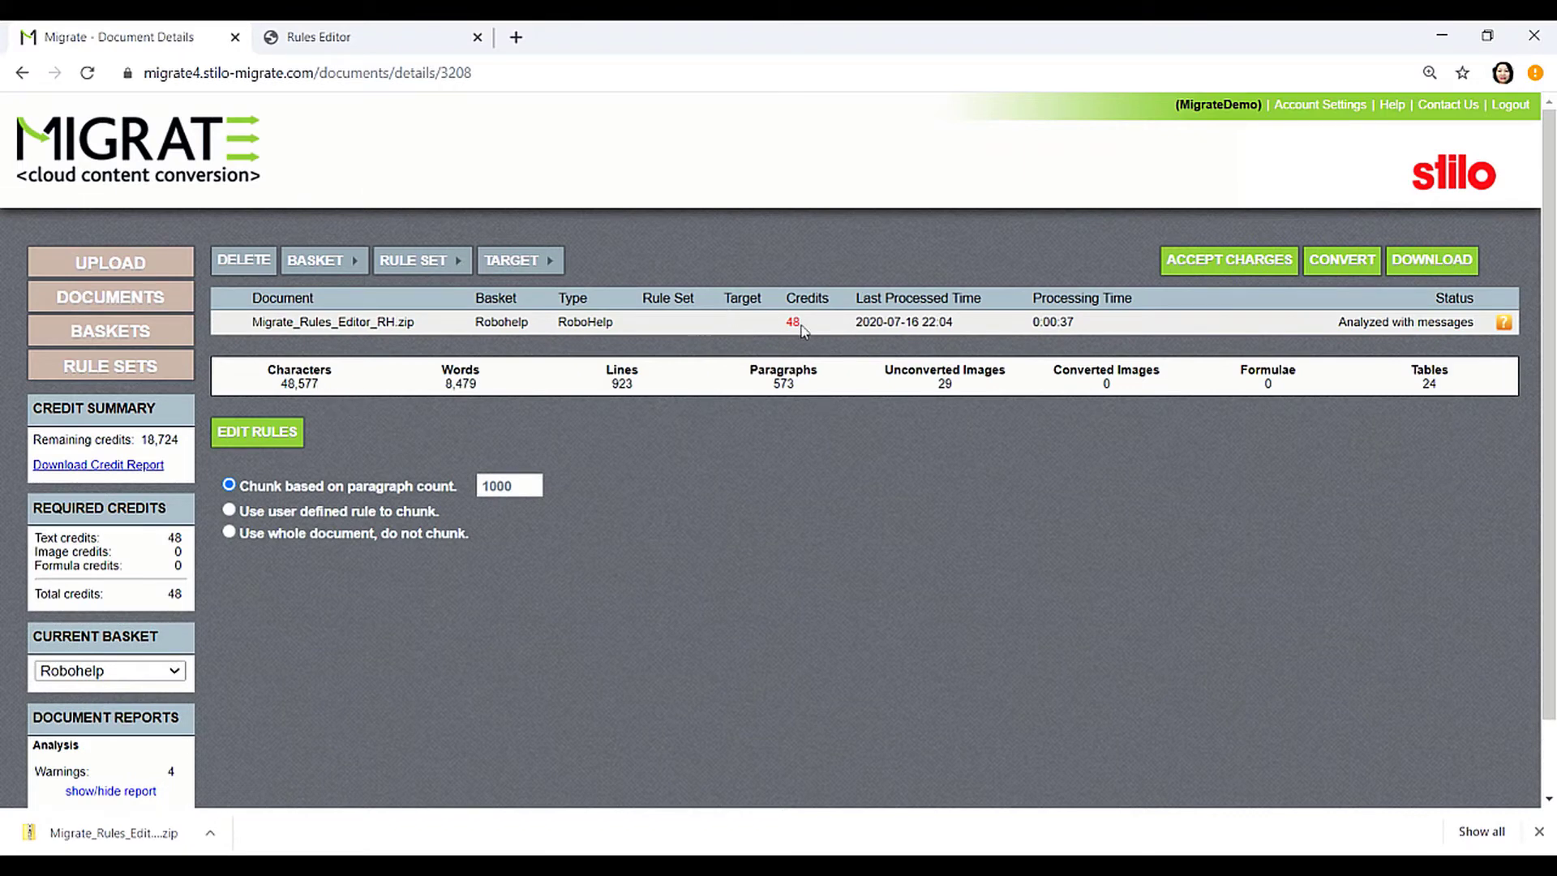
Assign the RoboHelp_Video rule set and start the DITA 1.3 conversion.
left_click(1230, 259)
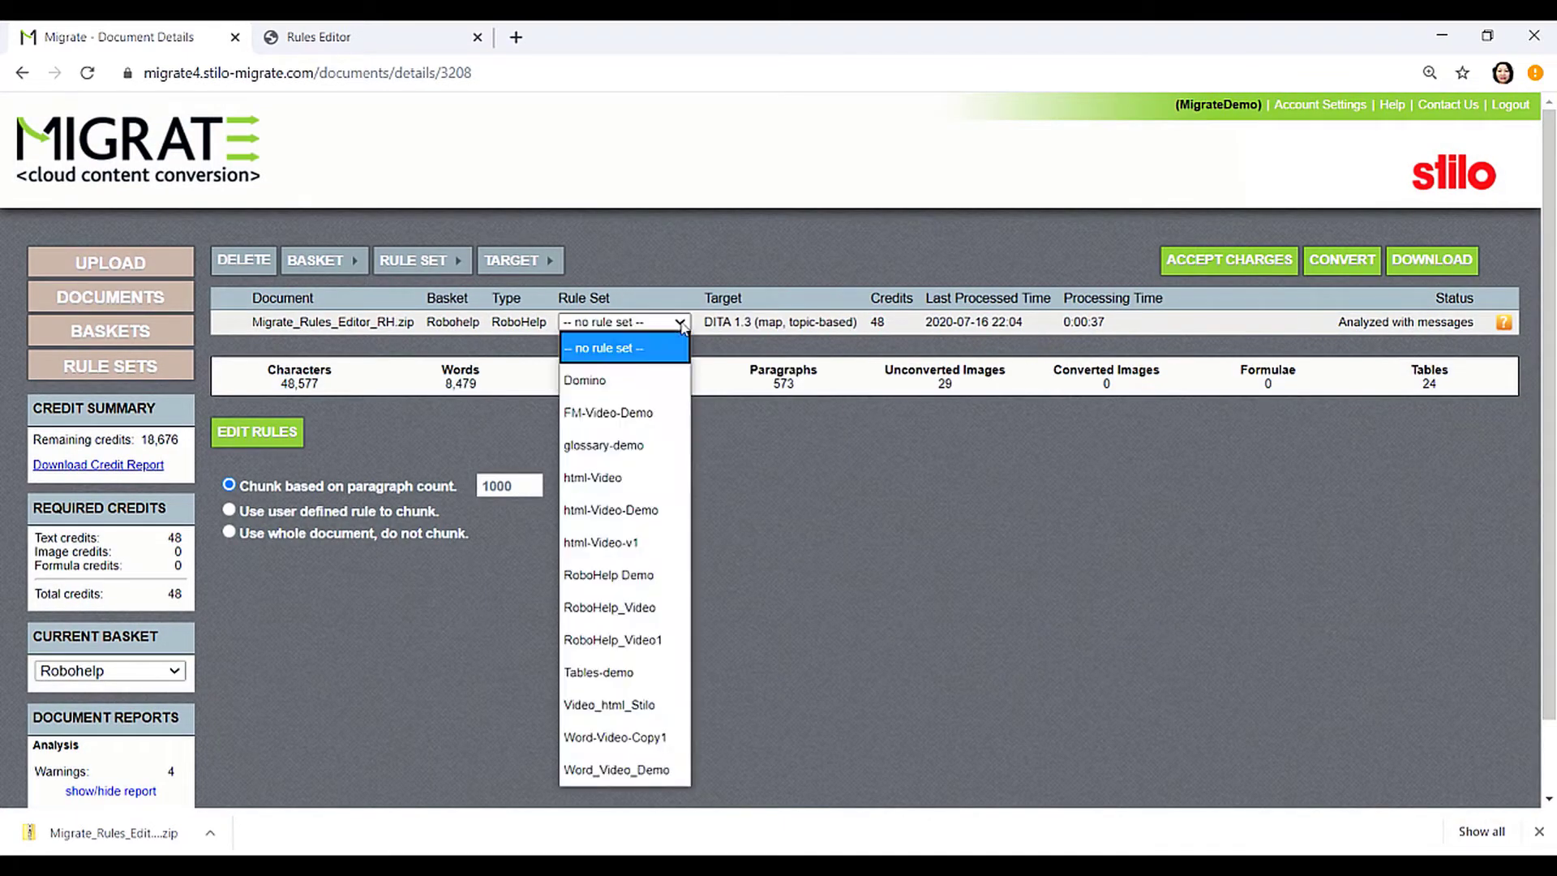
left_click(610, 606)
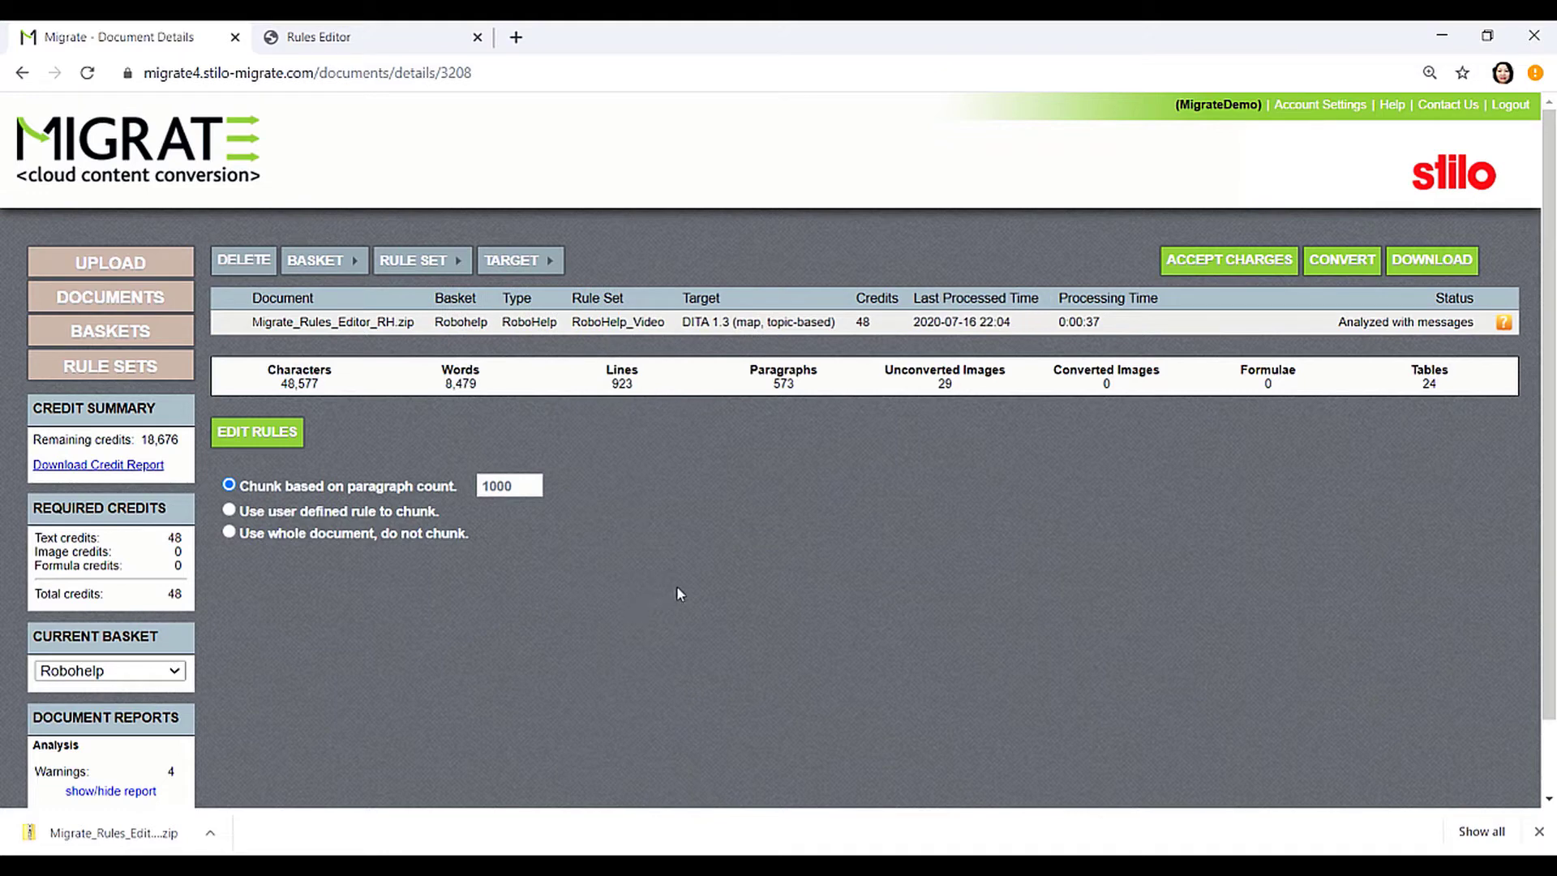
left_click(1343, 259)
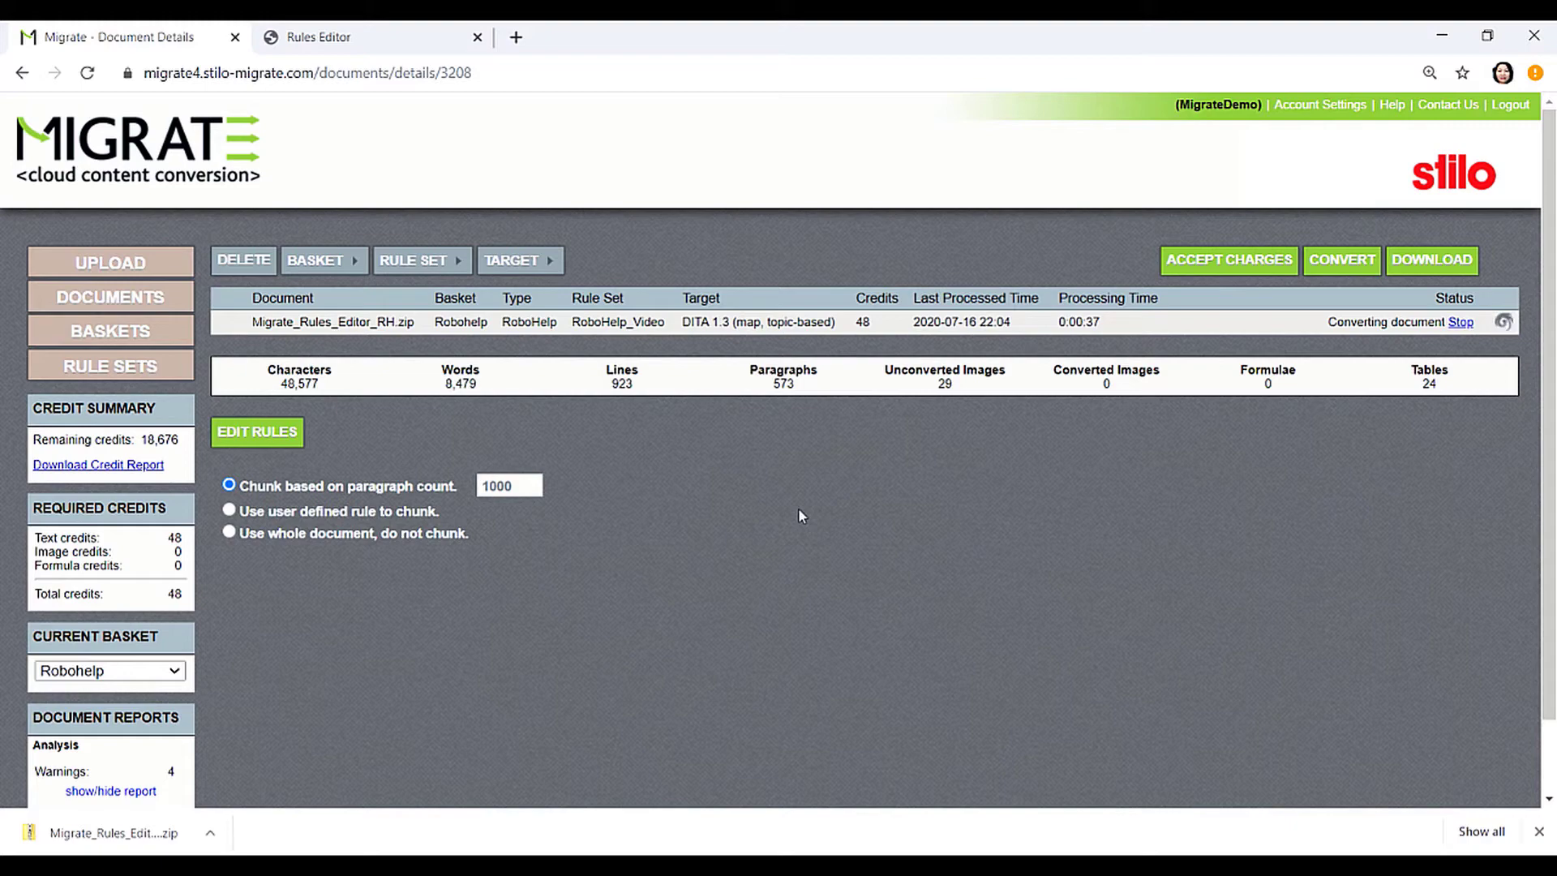
mouse_move(694, 498)
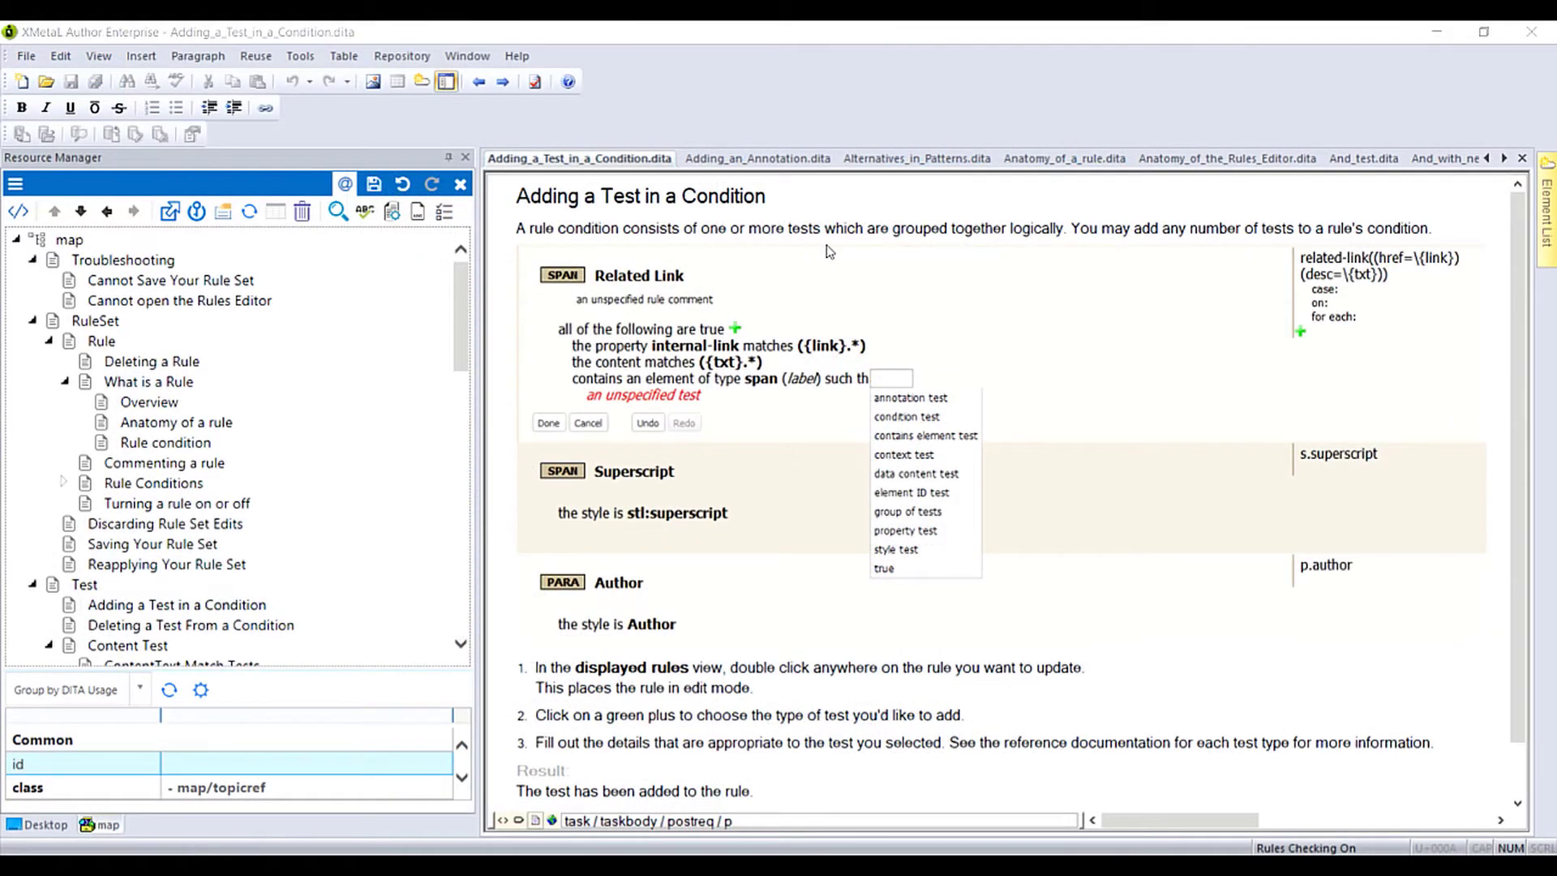
mouse_move(941, 451)
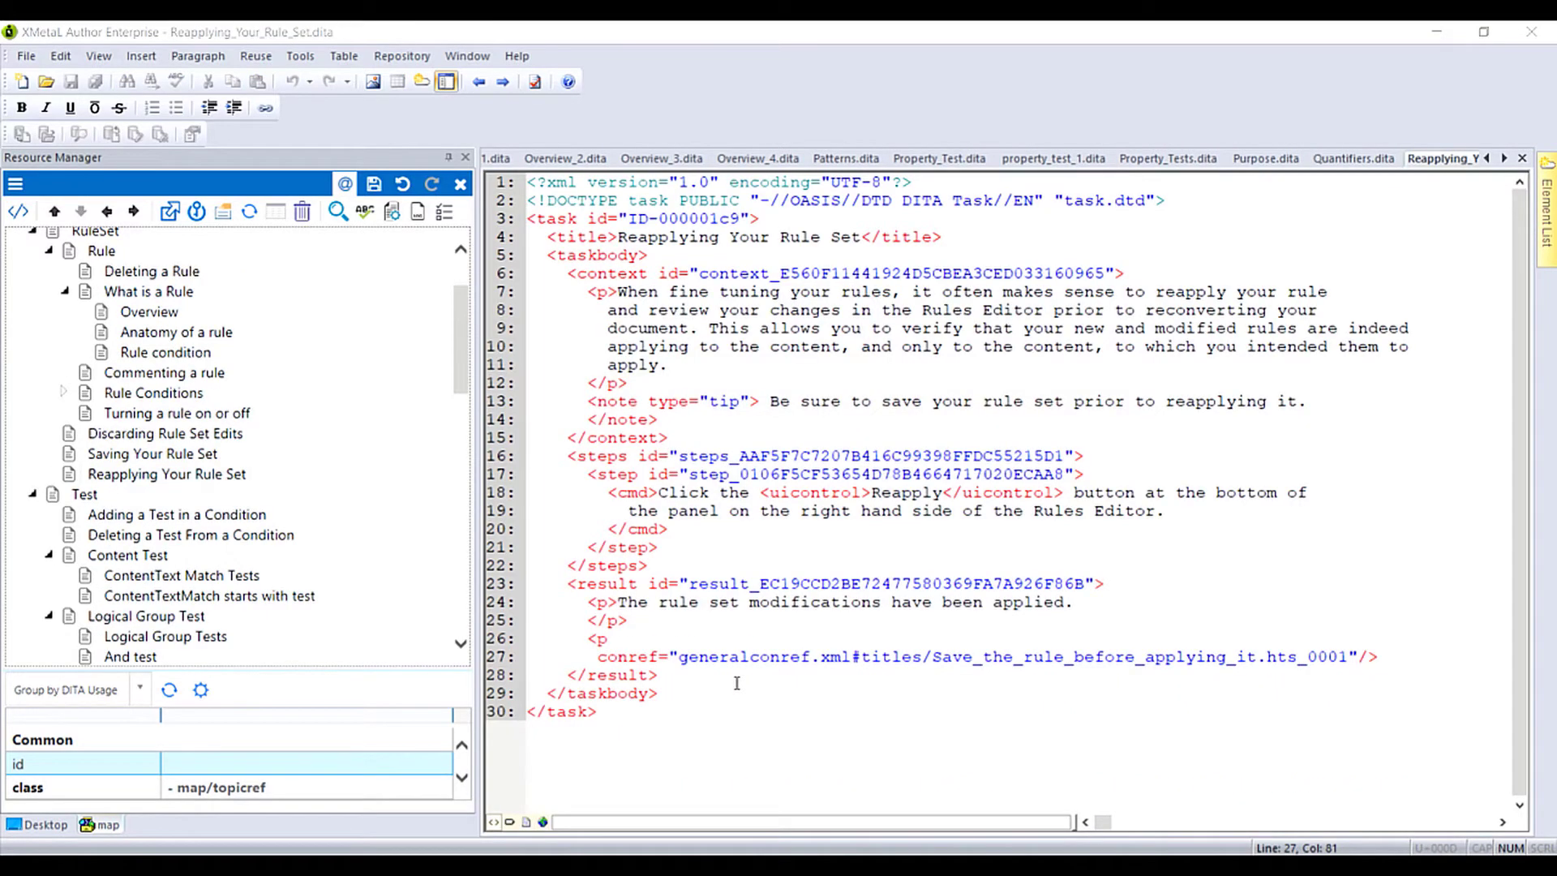
mouse_move(720, 673)
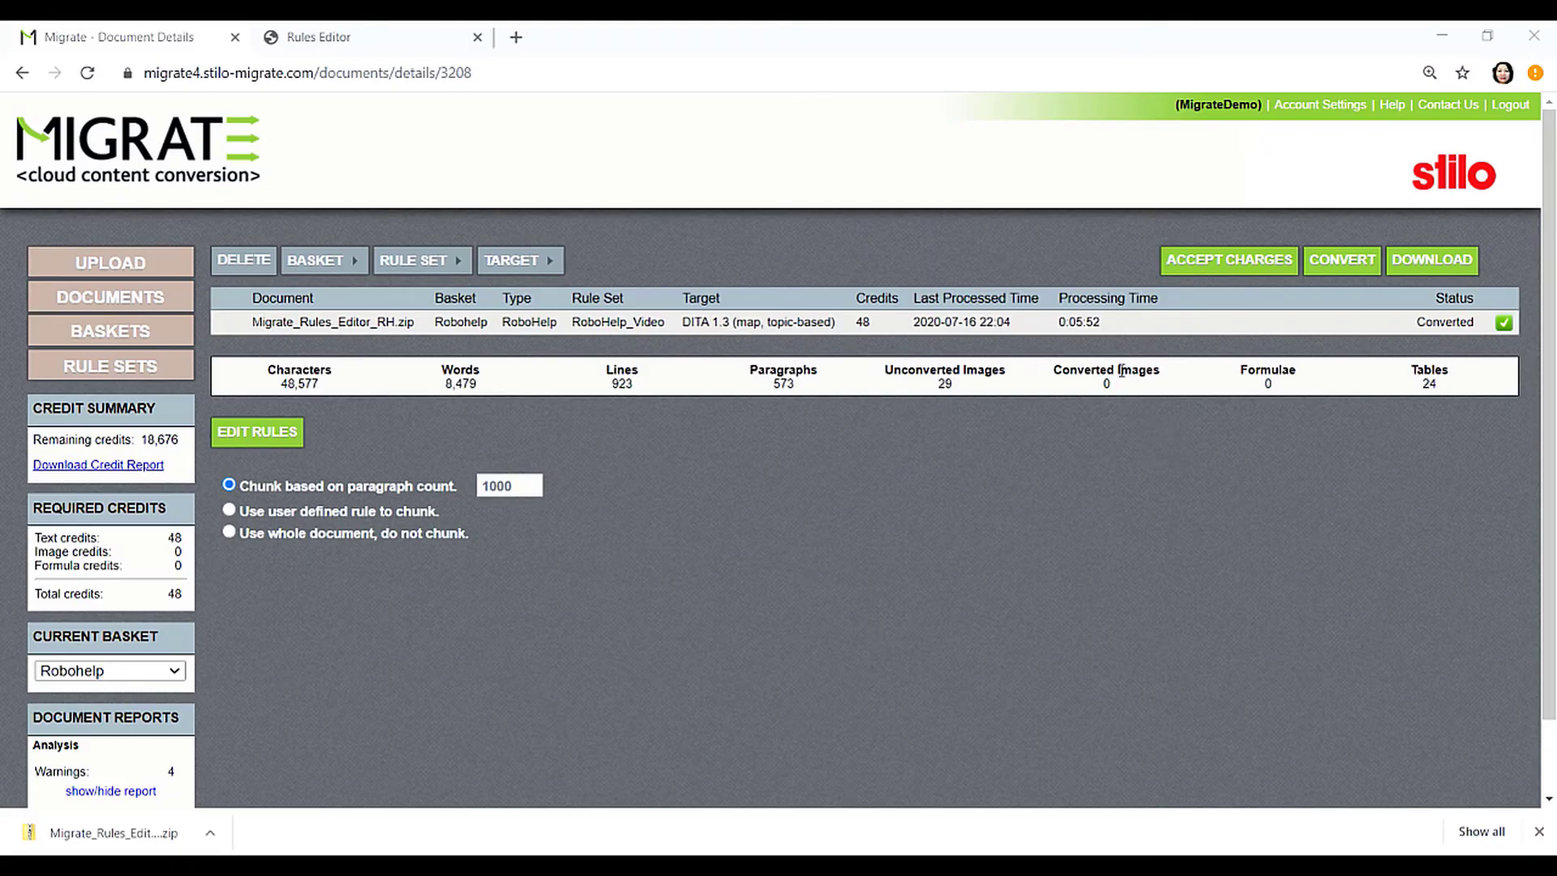
mouse_move(1125, 352)
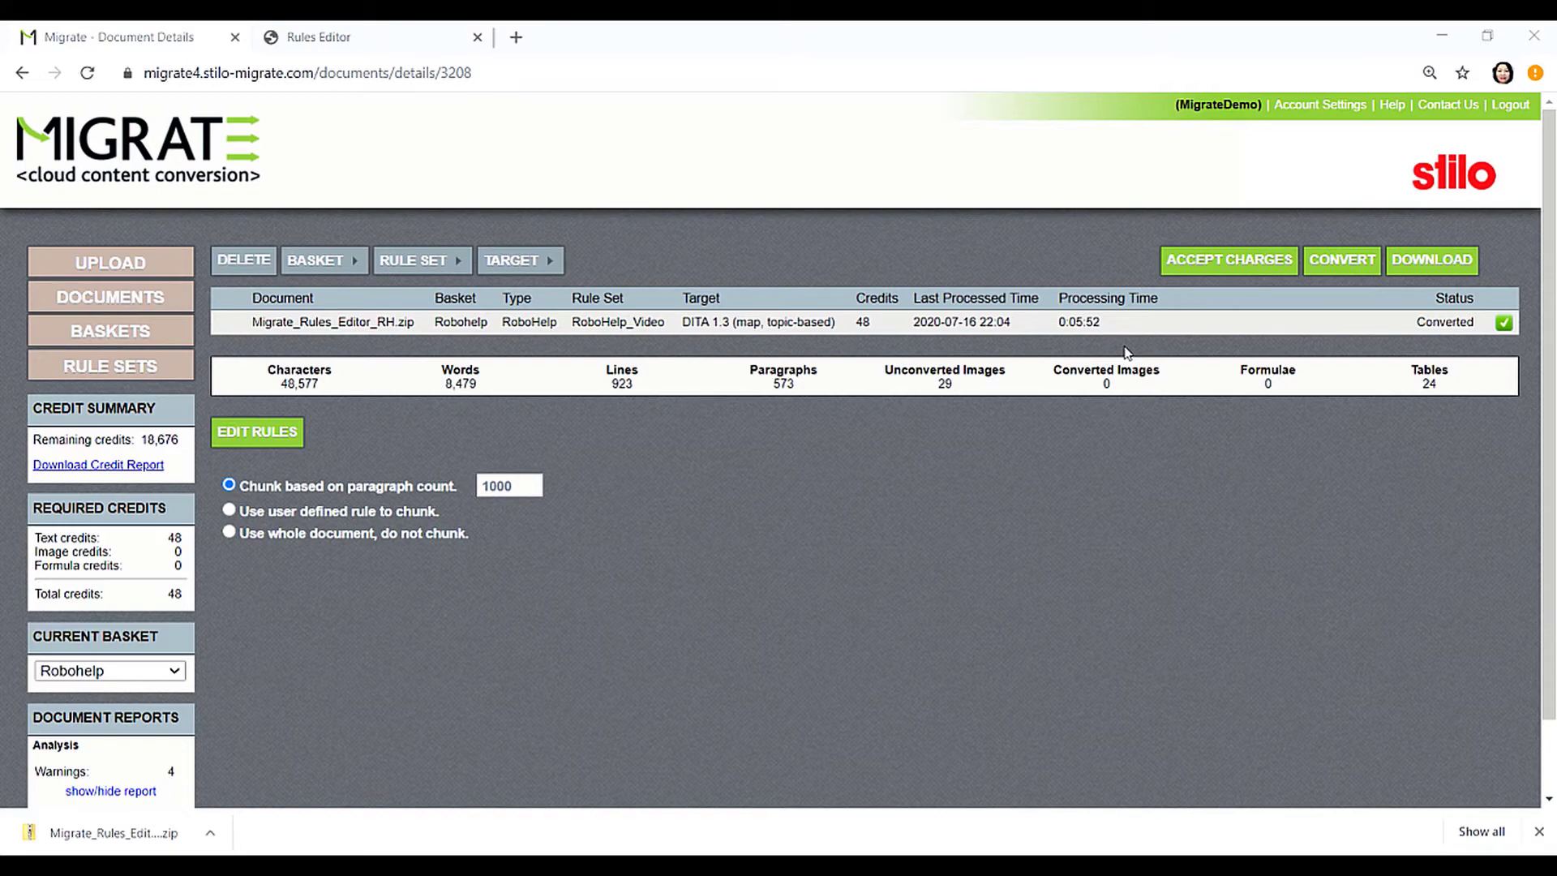
left_click(256, 431)
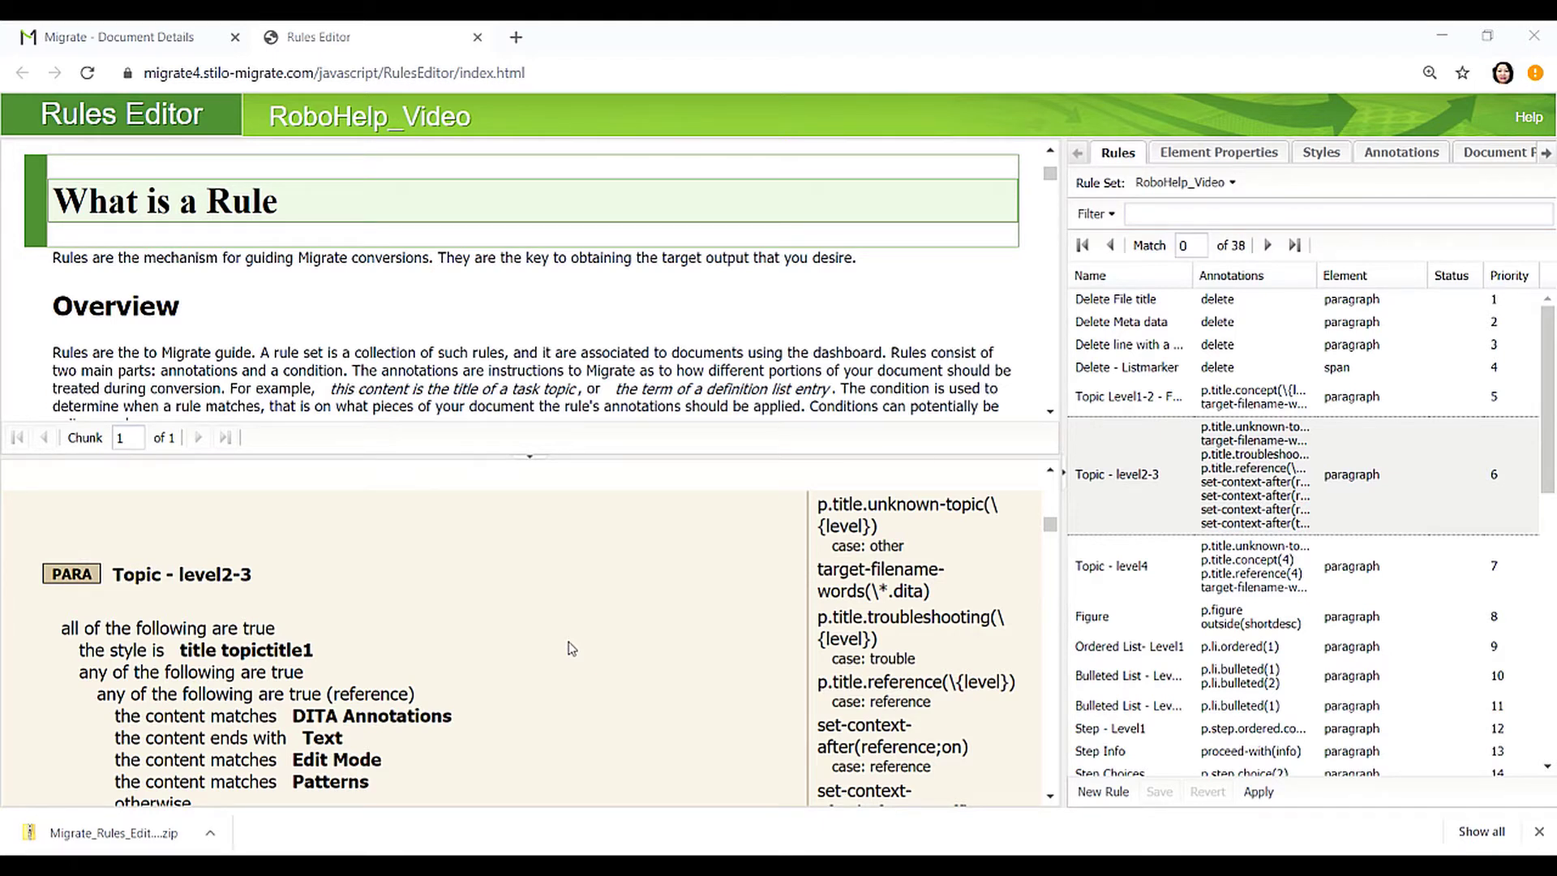
mouse_move(1165, 566)
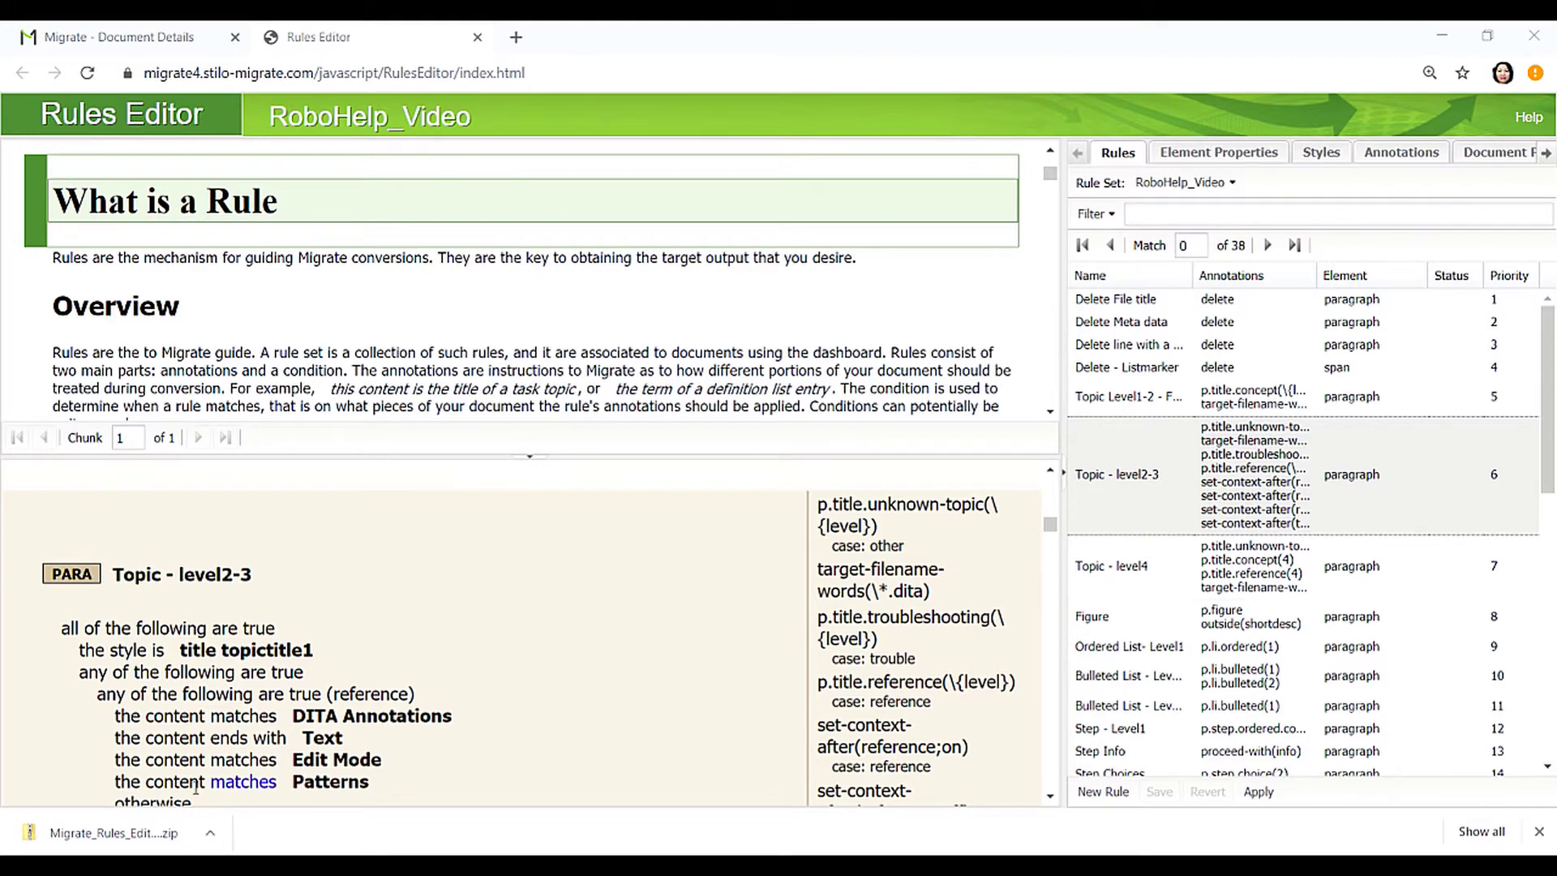
Open the RoboHelp_Video rule set in the Rules Editor via Edit Rules.
left_click(1127, 367)
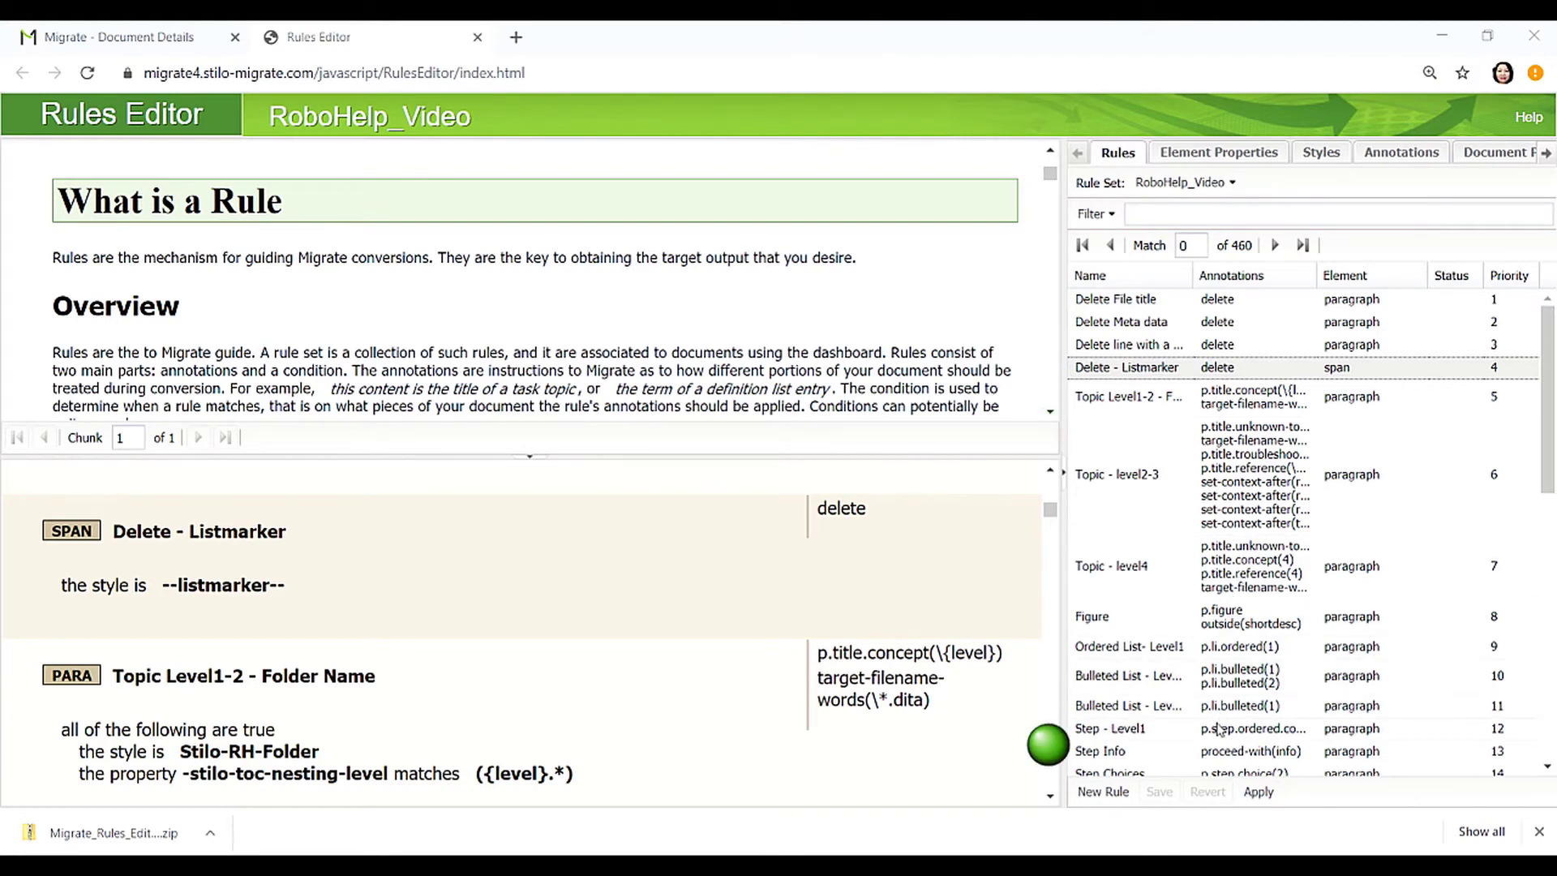
Show the content matched by the Topic - level2-3 rule.
scroll("down", 3)
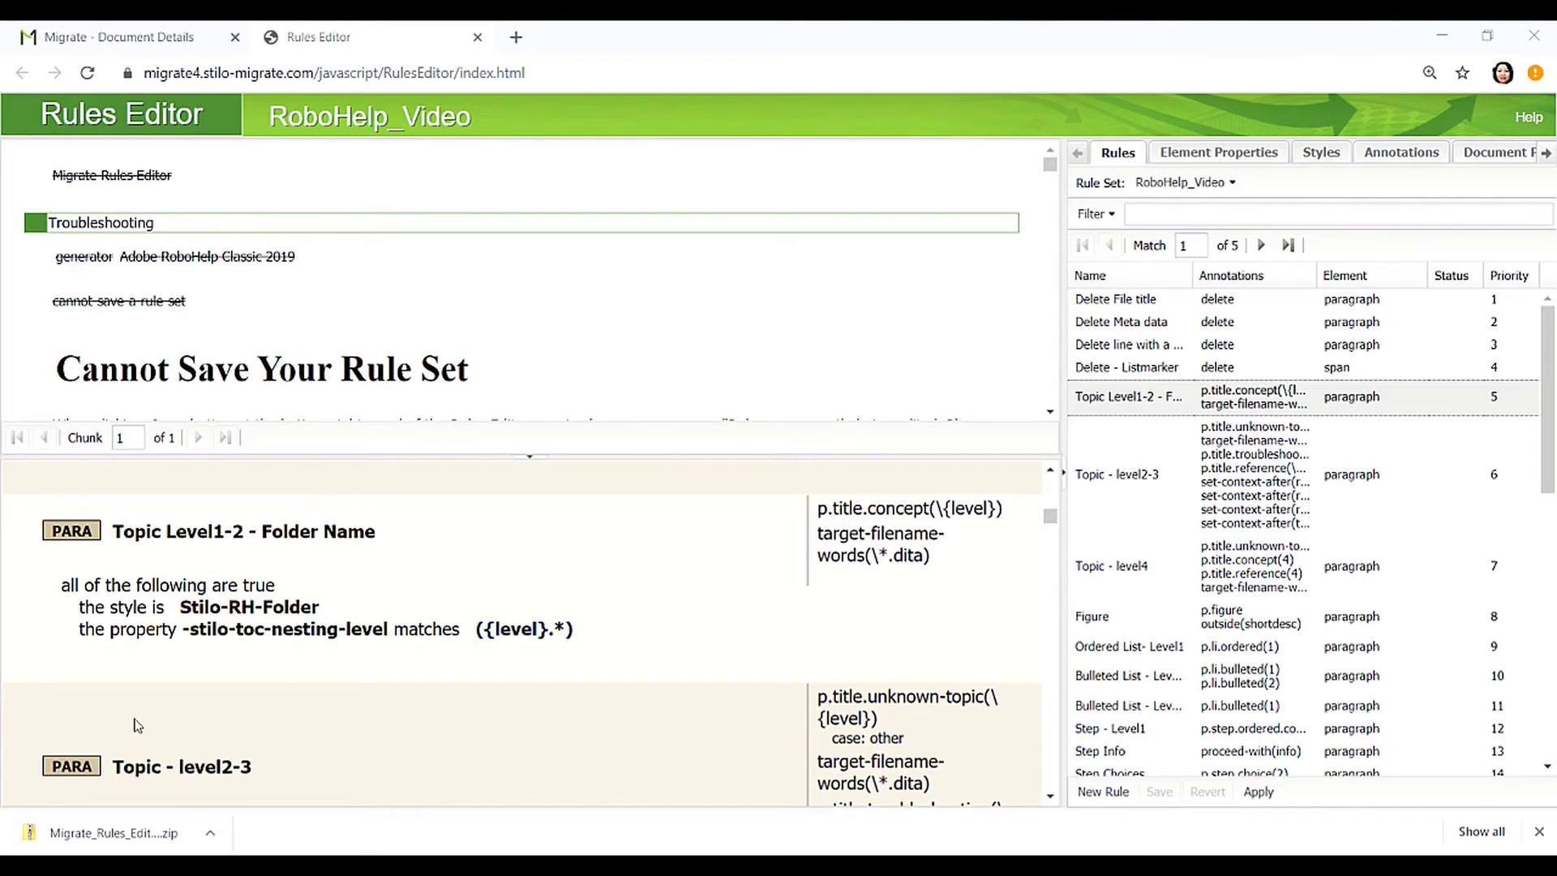
left_click(1266, 245)
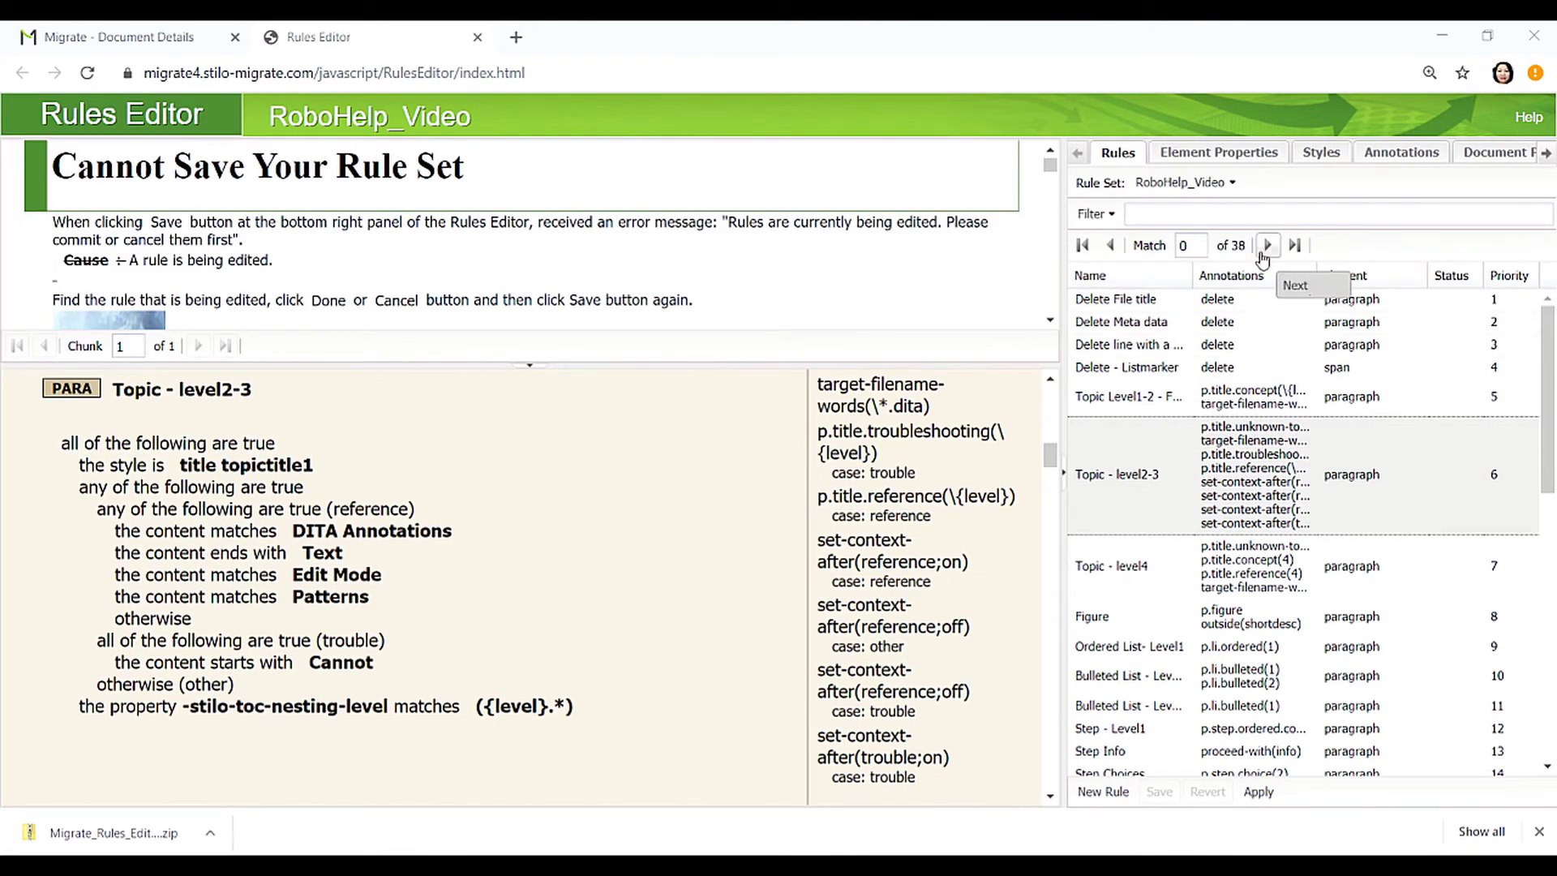
mouse_move(1265, 257)
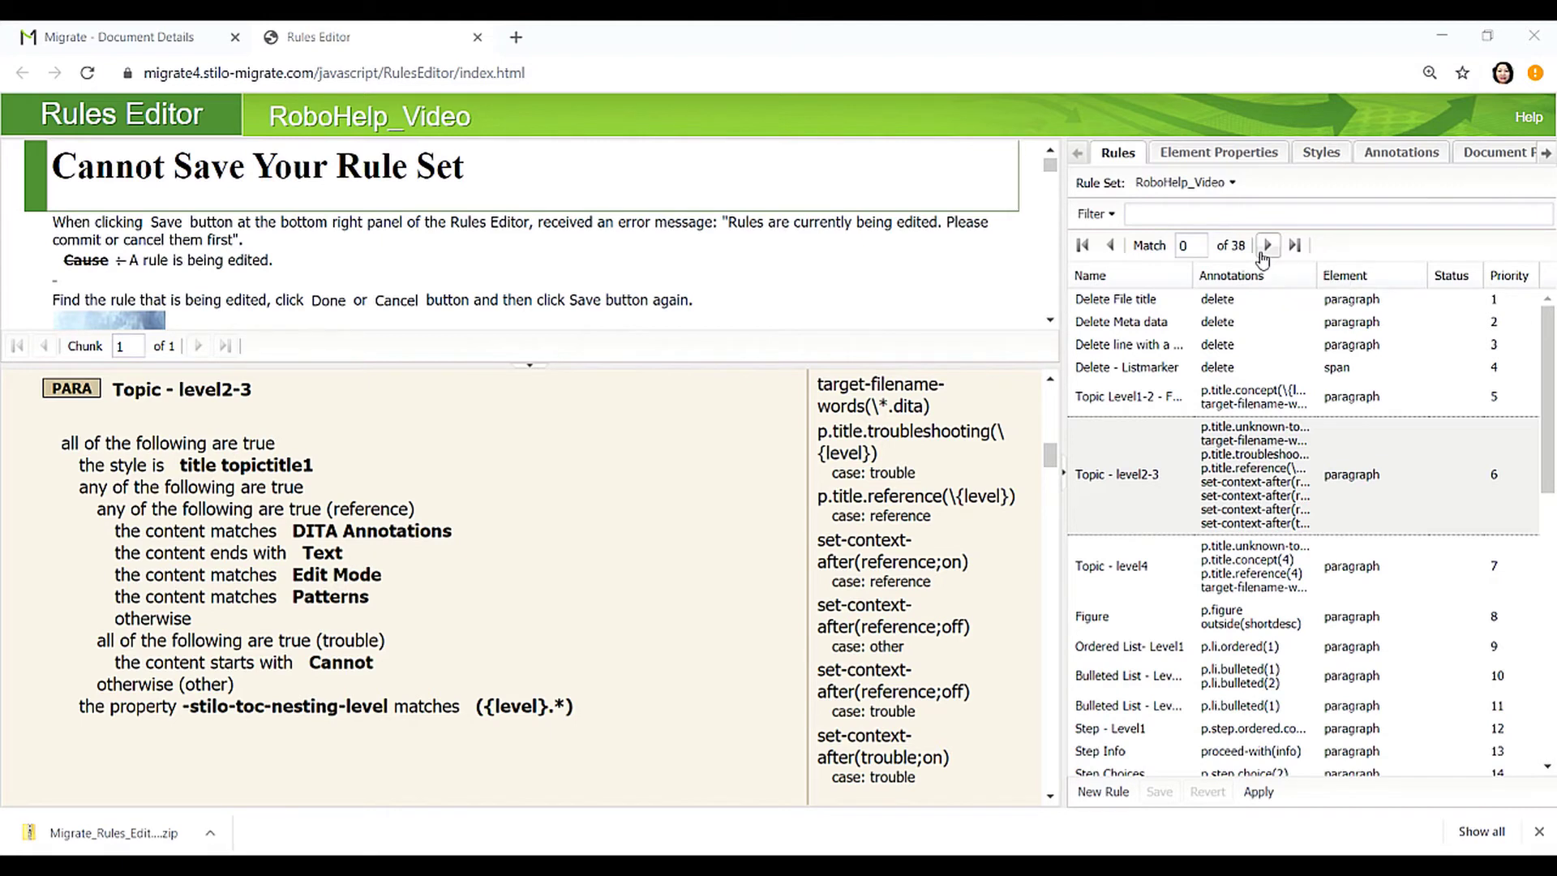
mouse_move(633, 663)
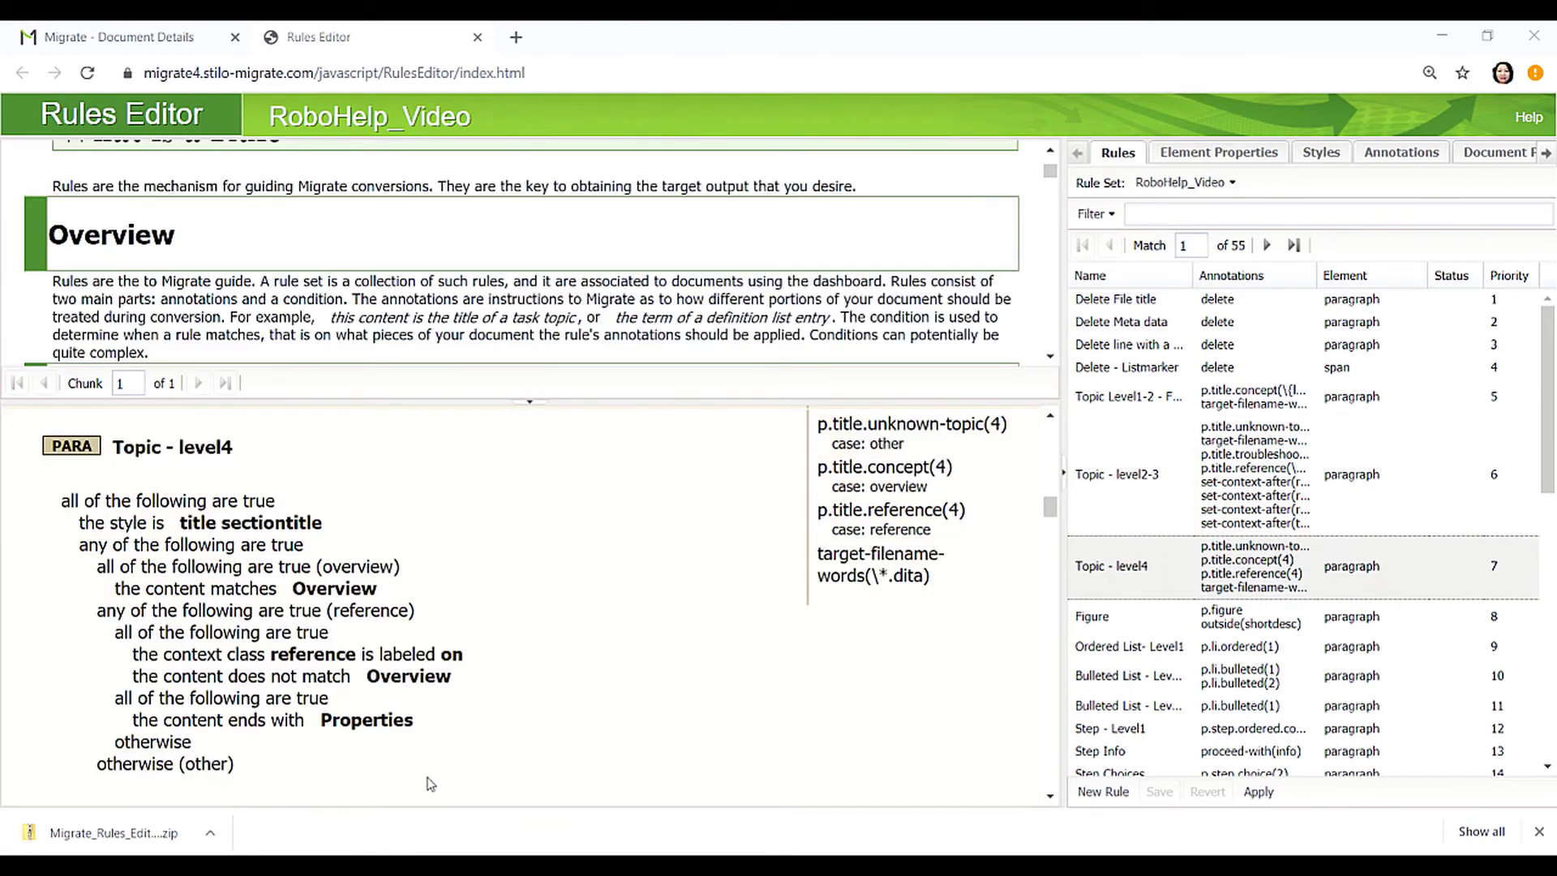
mouse_move(1006, 498)
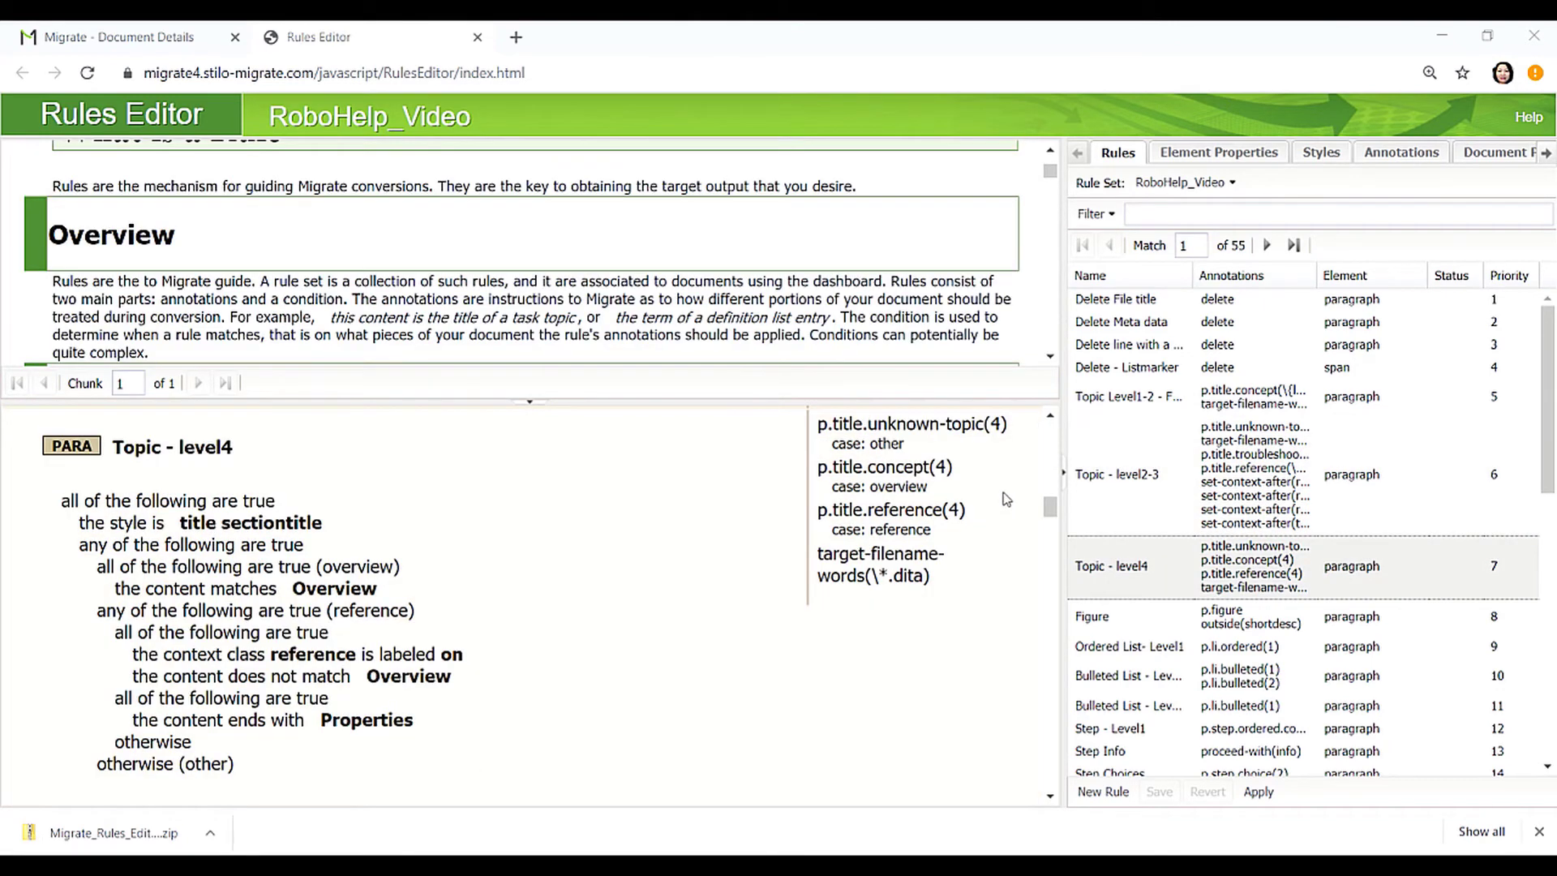
mouse_move(947, 529)
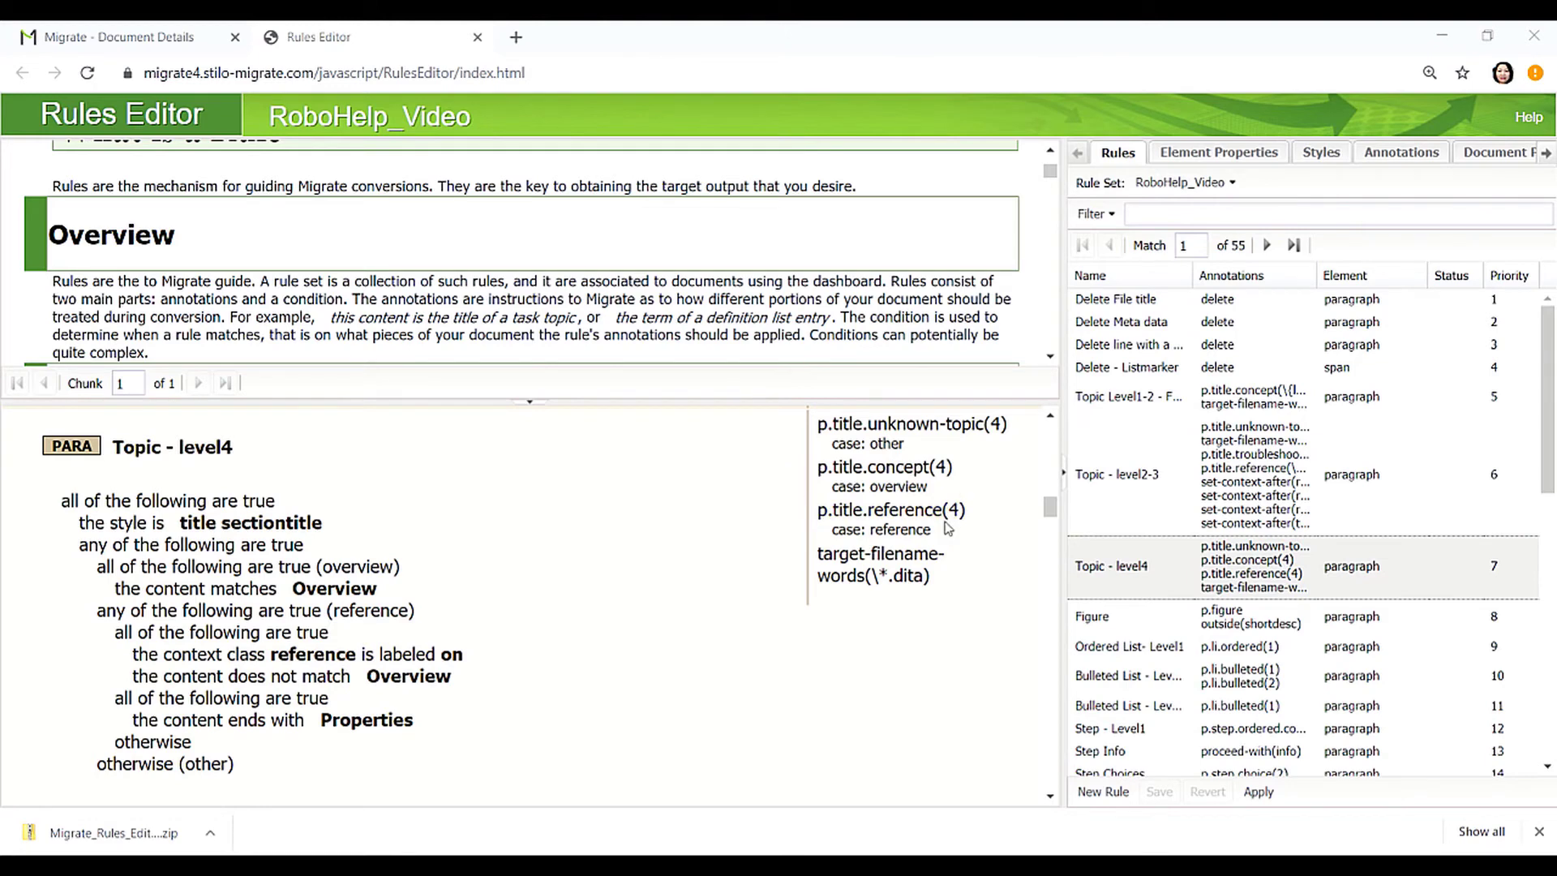
mouse_move(985, 450)
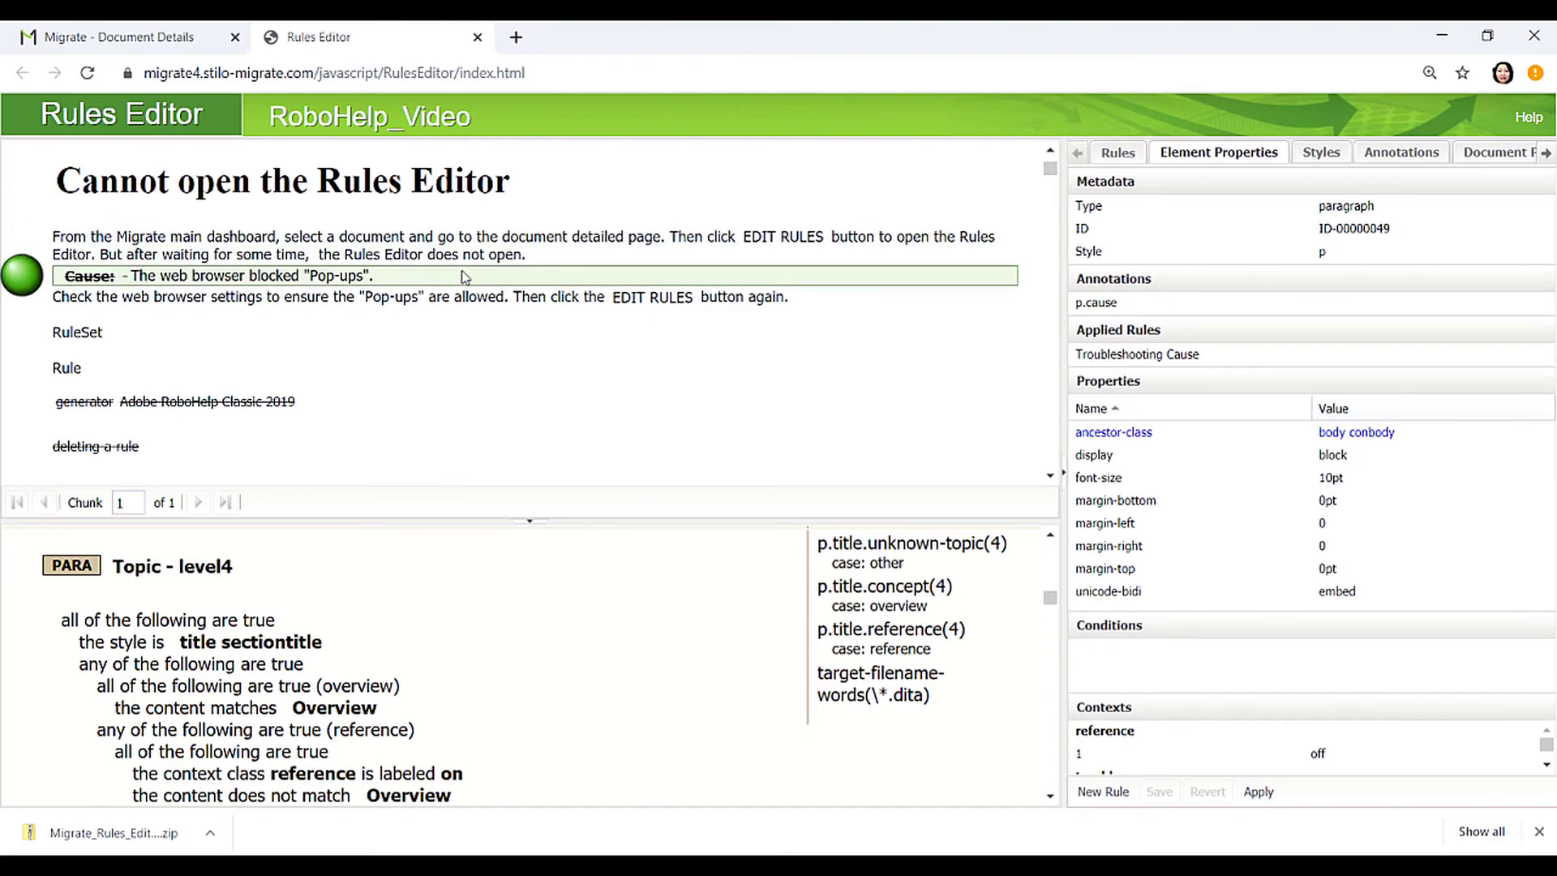
View the browser settings step paragraph's properties, then return to Document Details to reconvert.
left_click(458, 295)
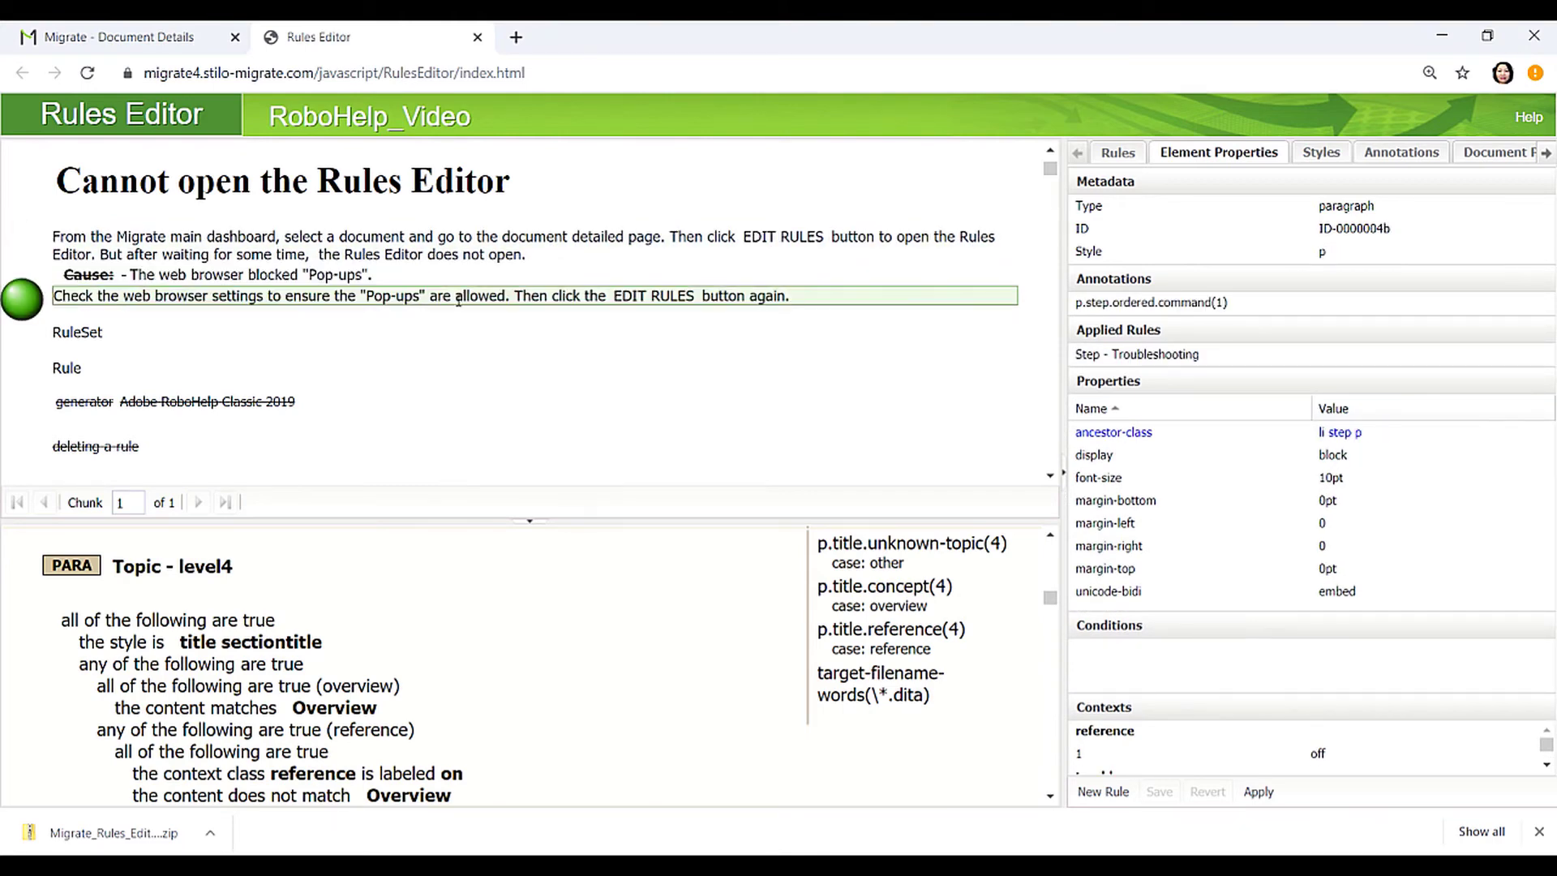
left_click(1116, 152)
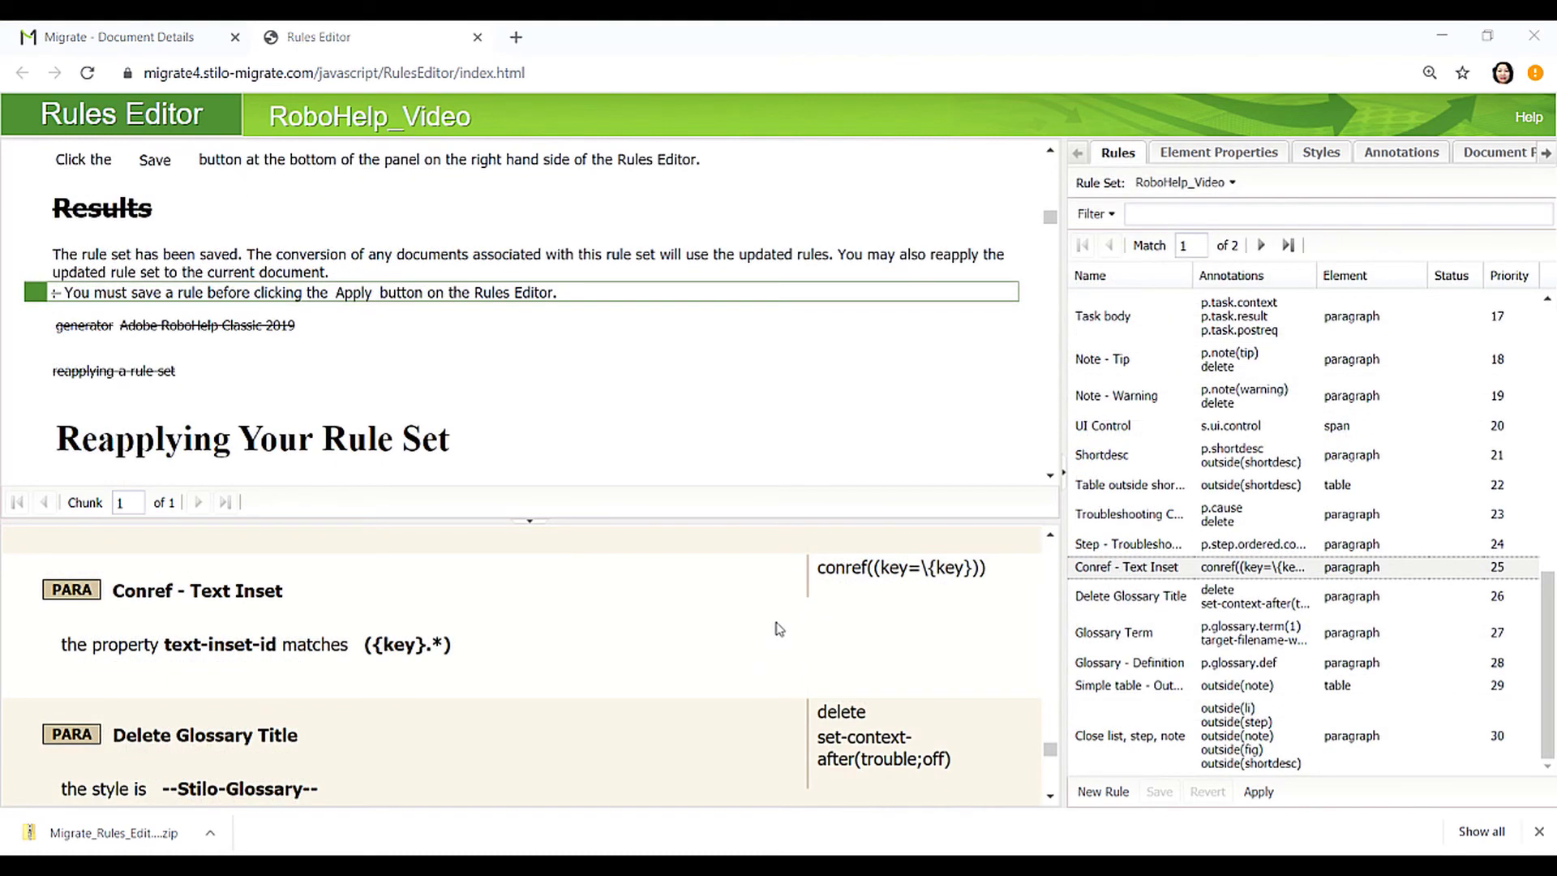
mouse_move(843, 613)
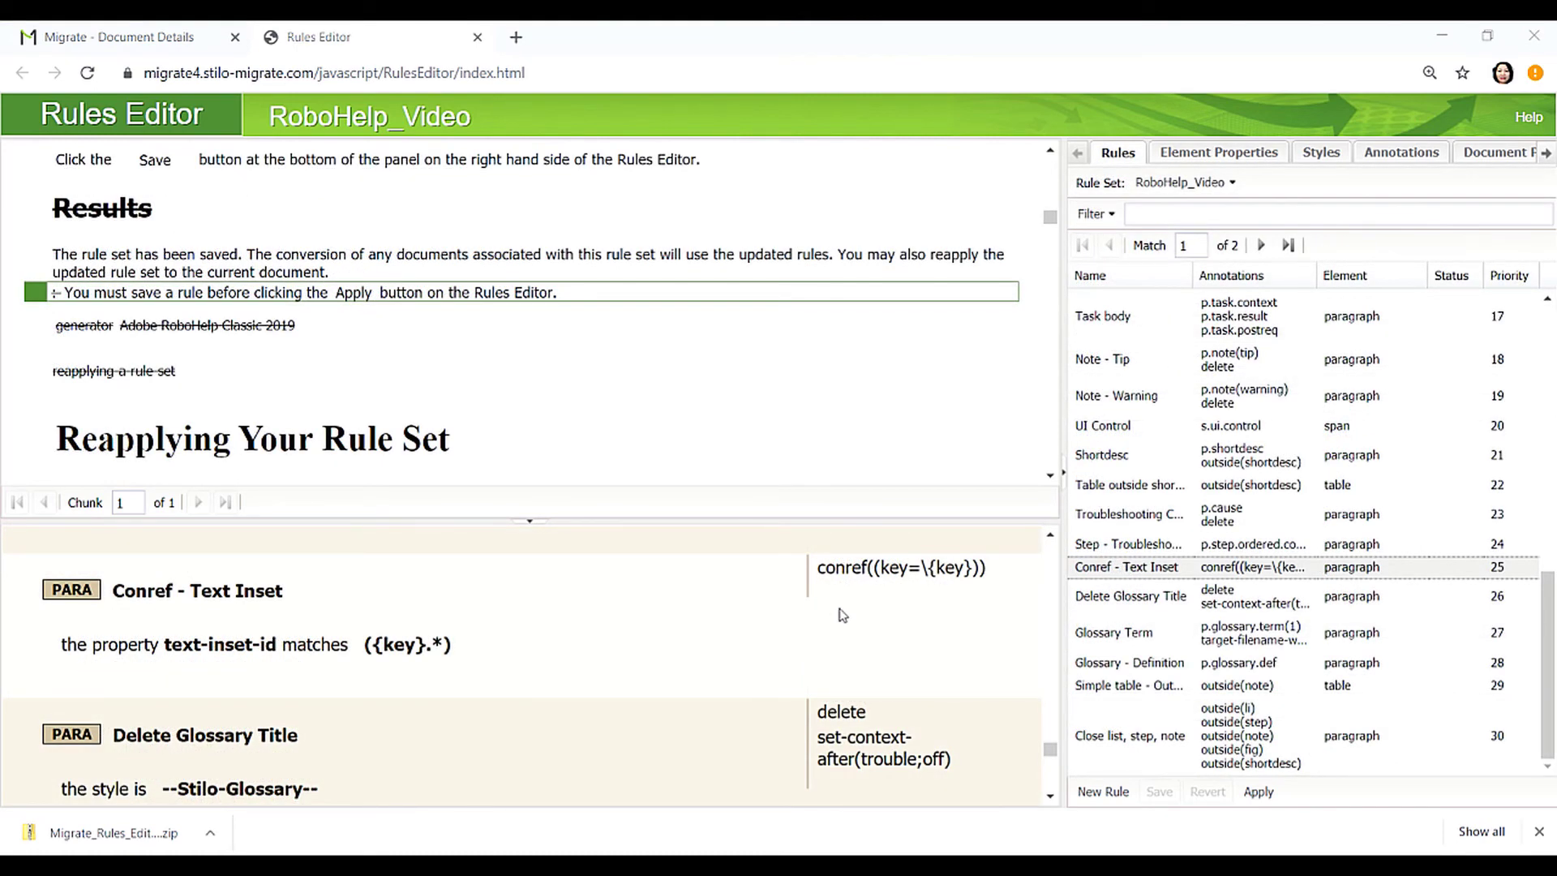
mouse_move(625, 613)
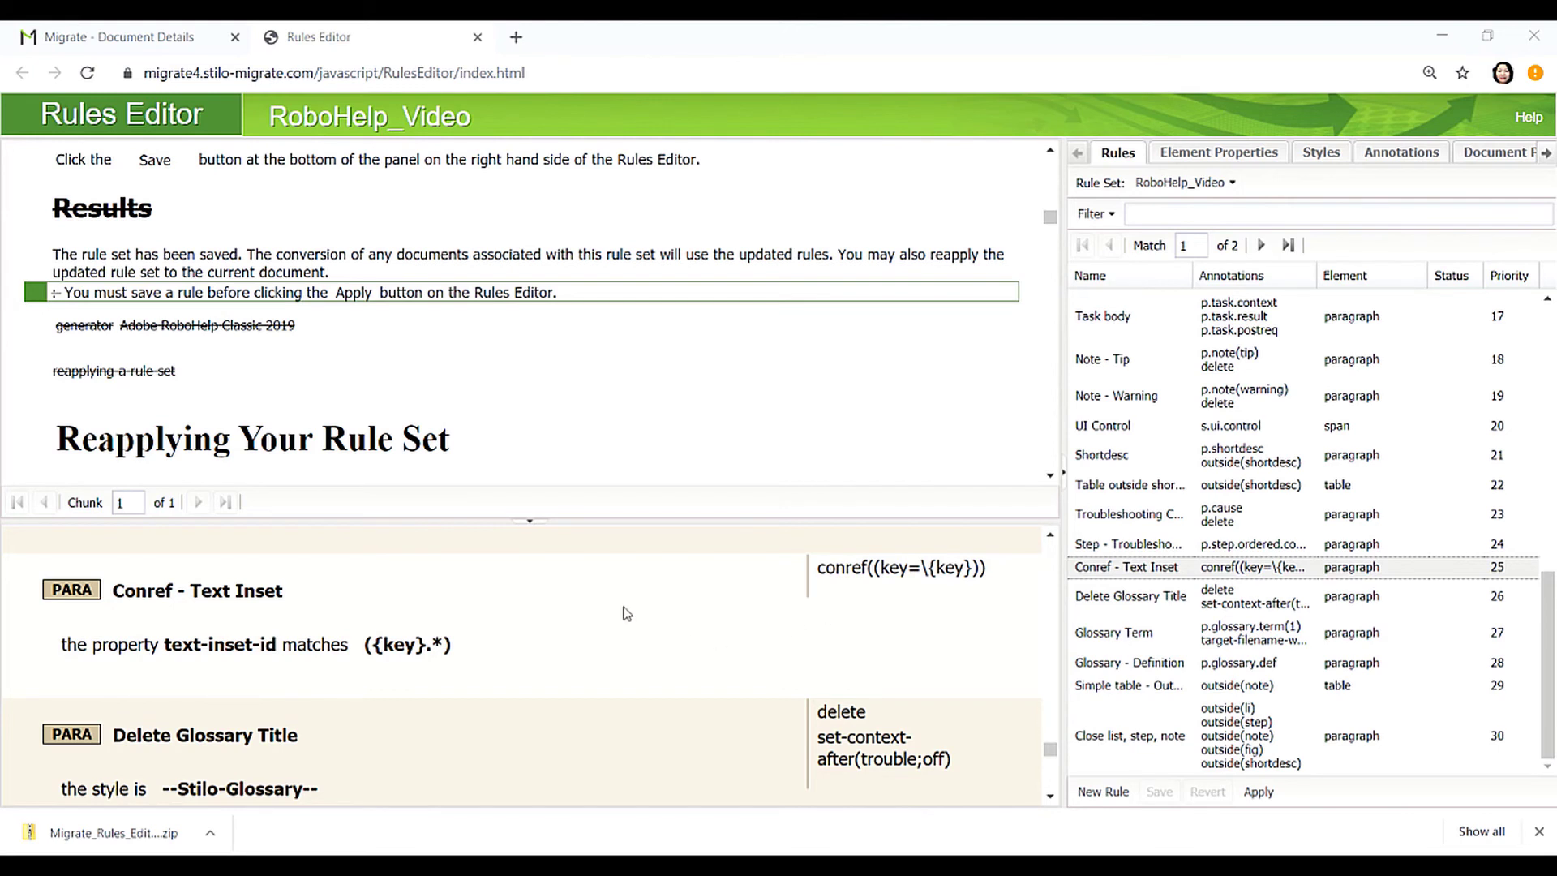
mouse_move(591, 308)
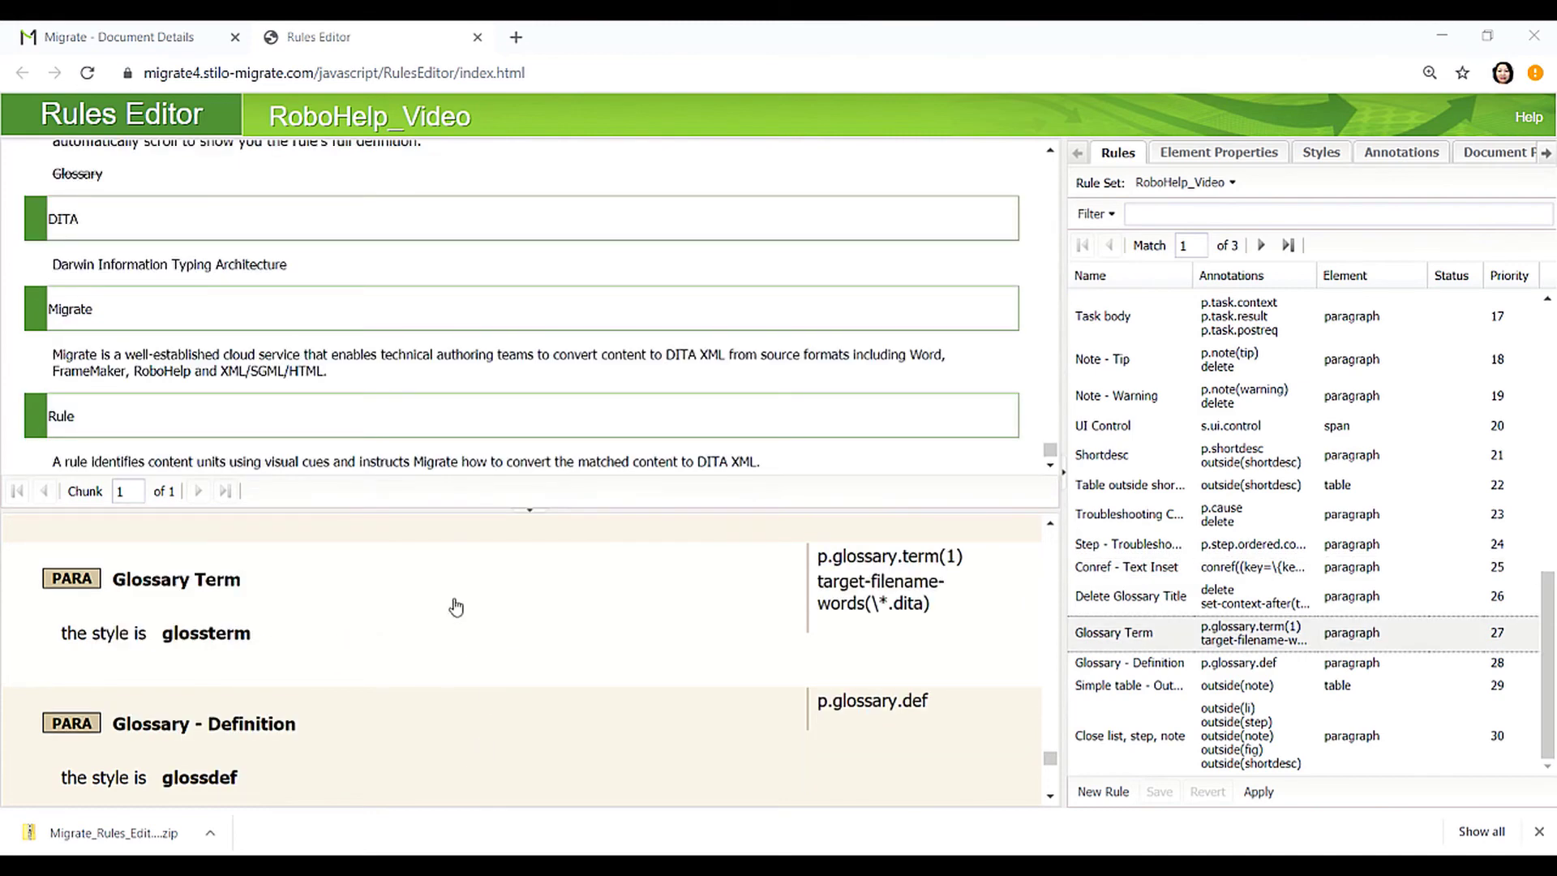
mouse_move(452, 596)
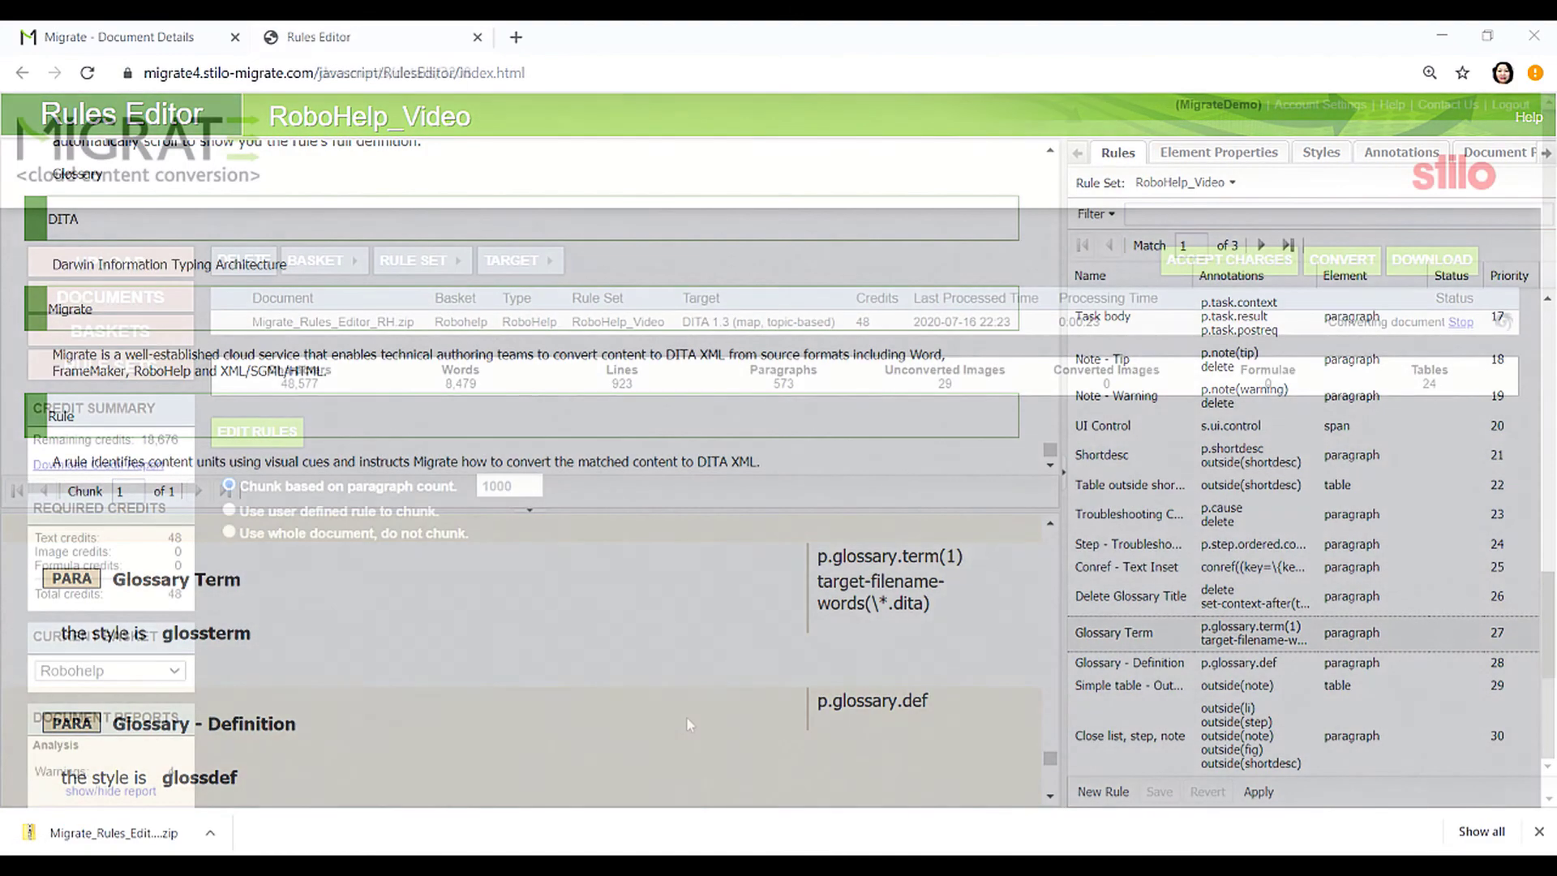
left_click(120, 37)
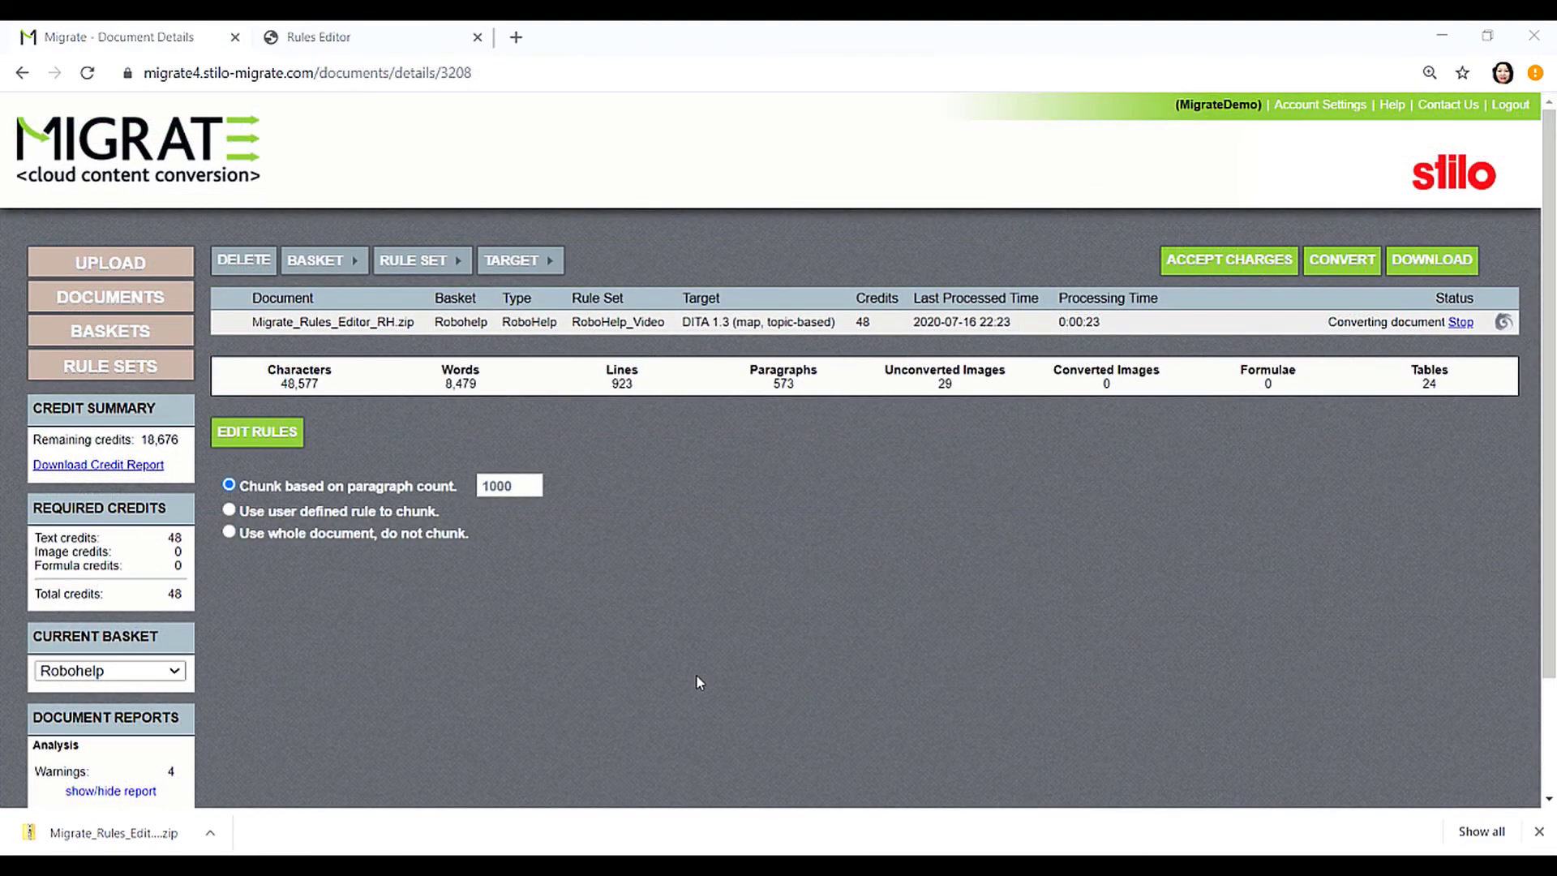